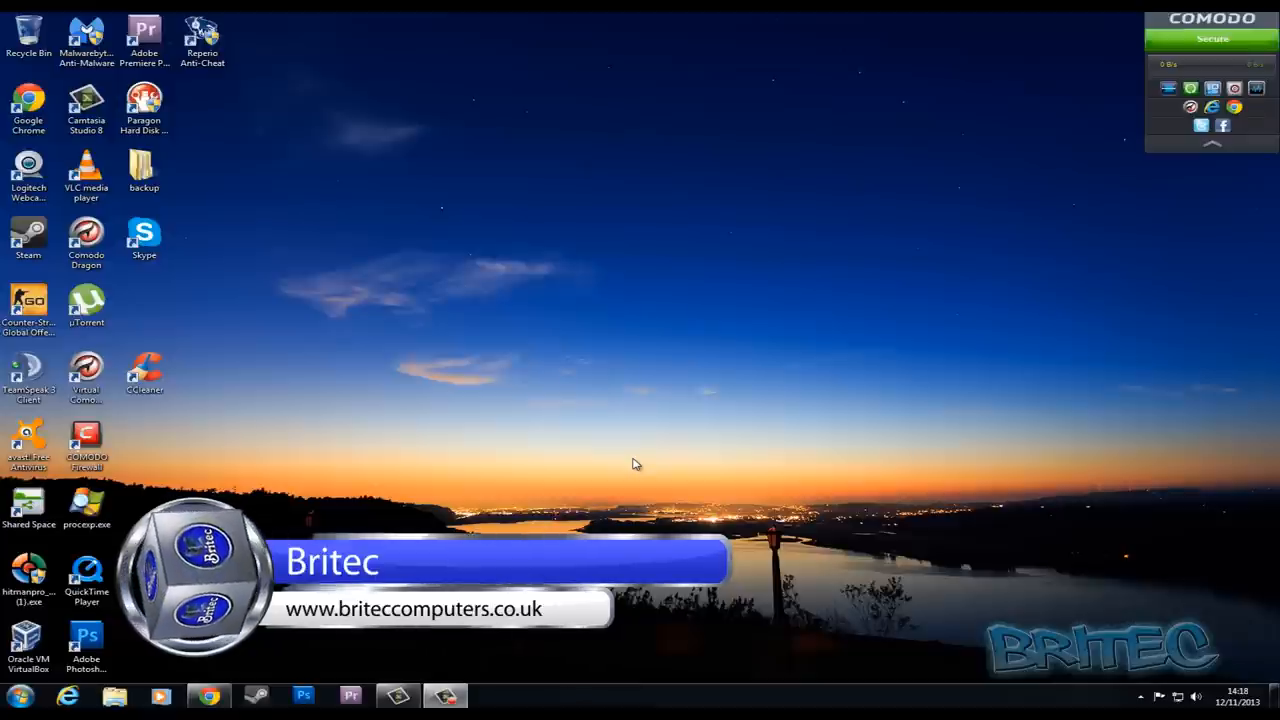
mouse_move(240, 335)
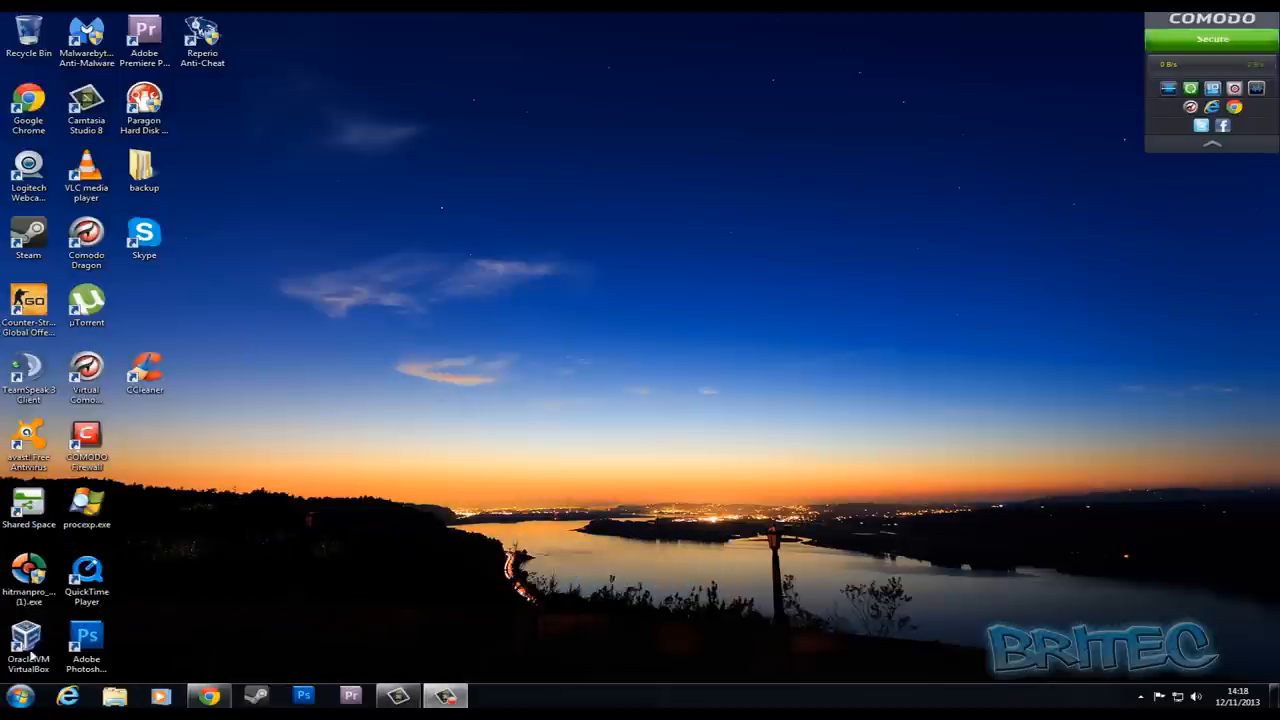
mouse_move(548, 491)
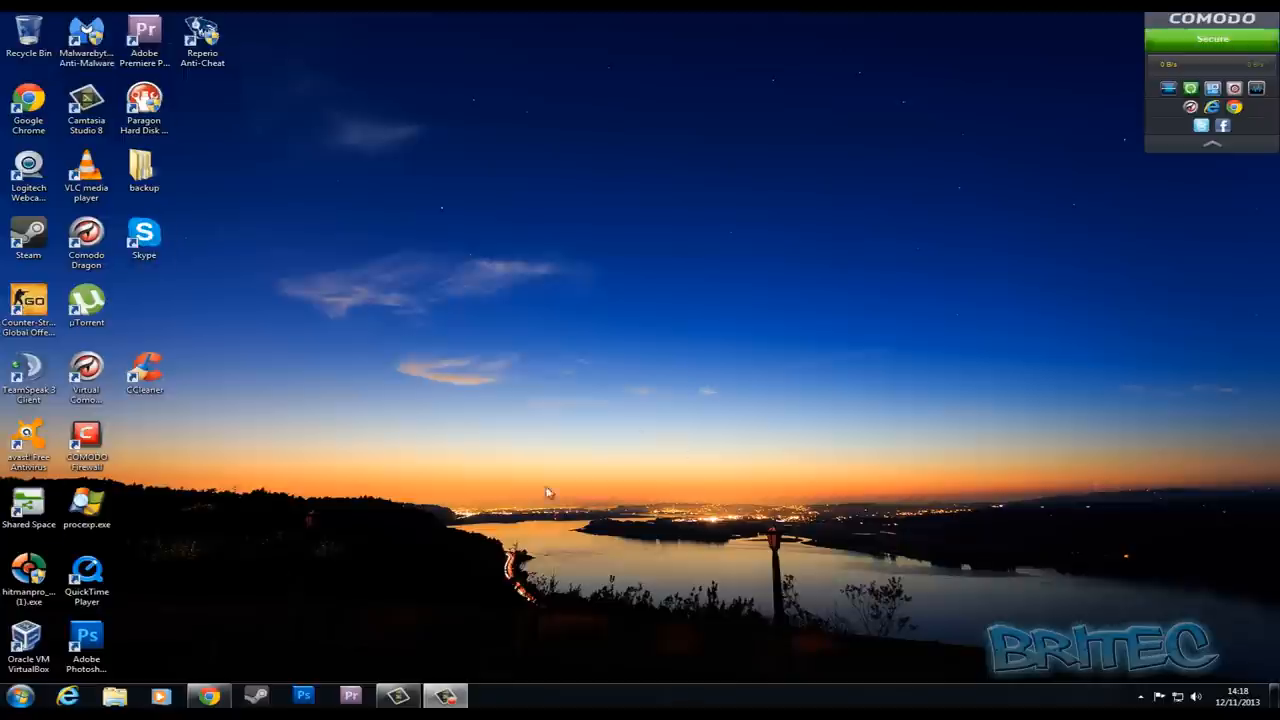
mouse_move(437, 213)
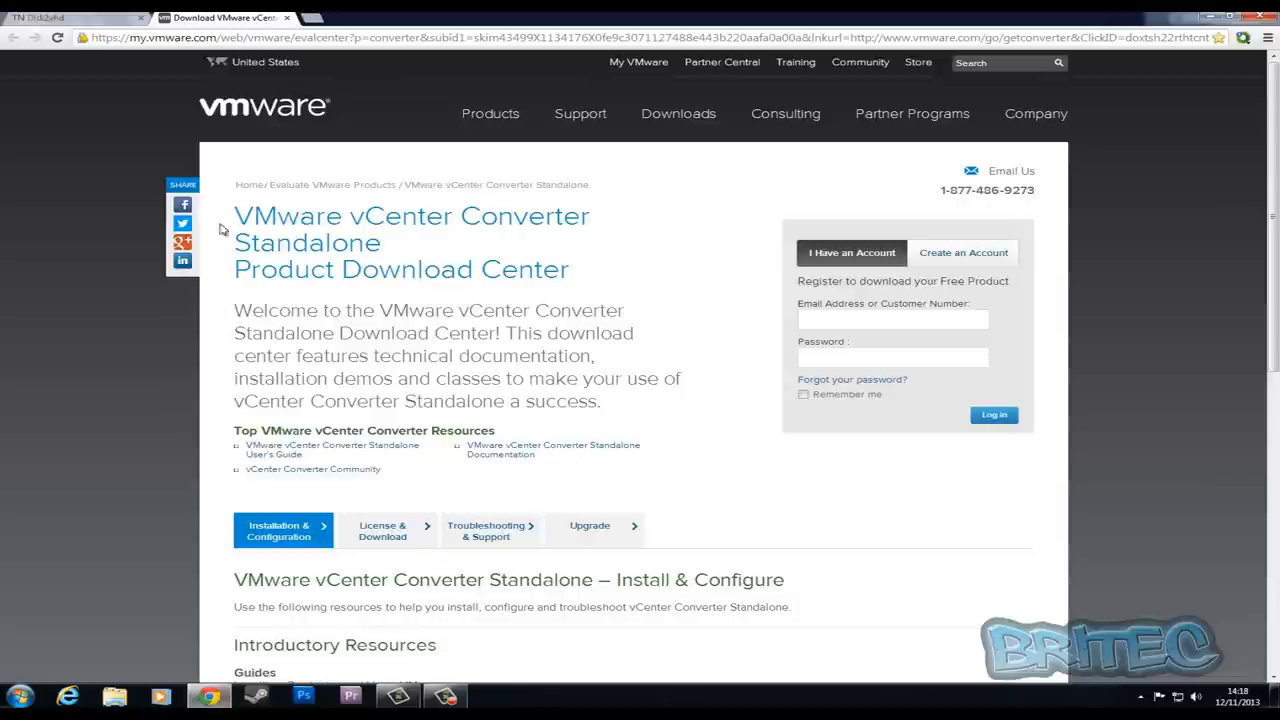
mouse_move(428, 270)
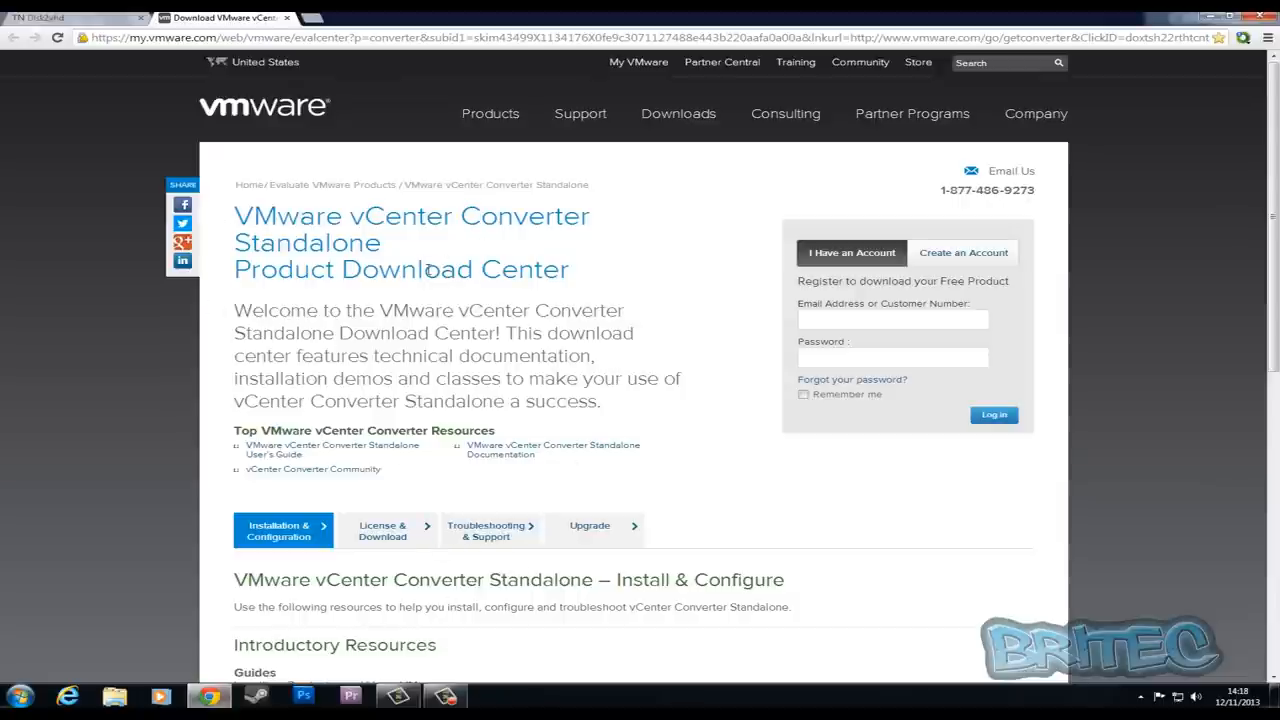
- Switch Chrome to the tab with the Sysinternals Disk2vhd v1.64 download page
click(70, 17)
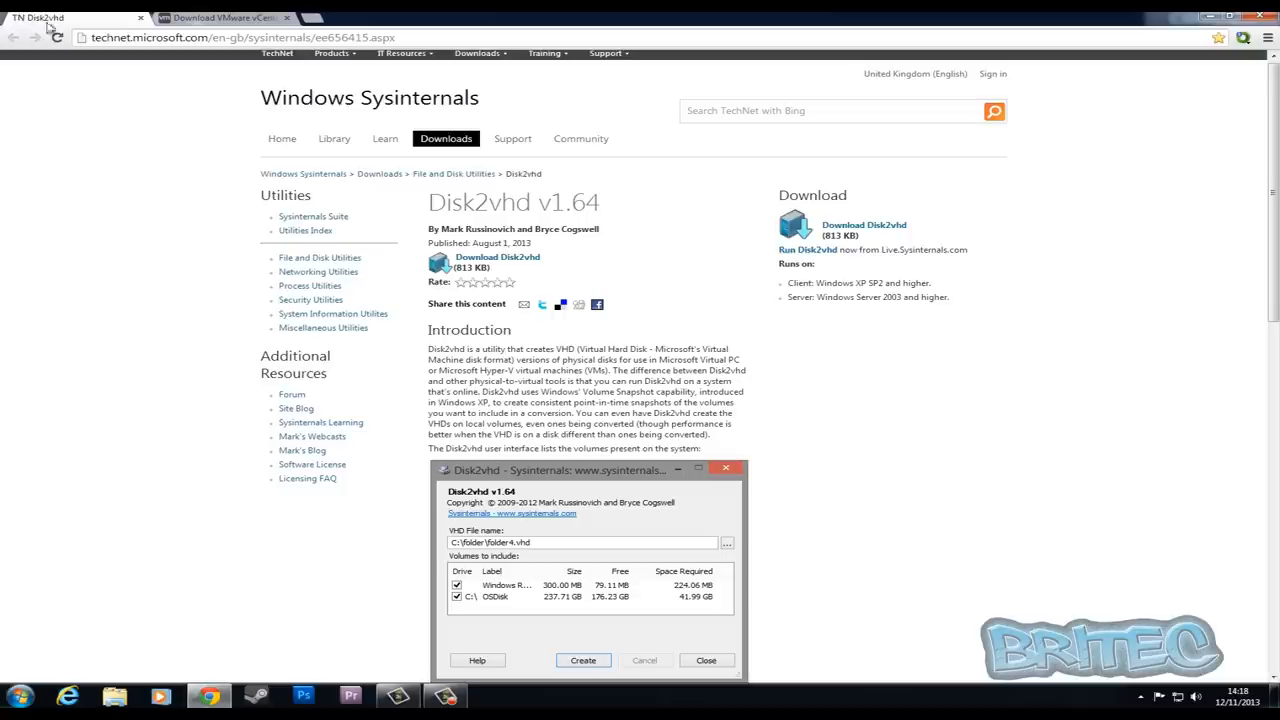
mouse_move(635, 270)
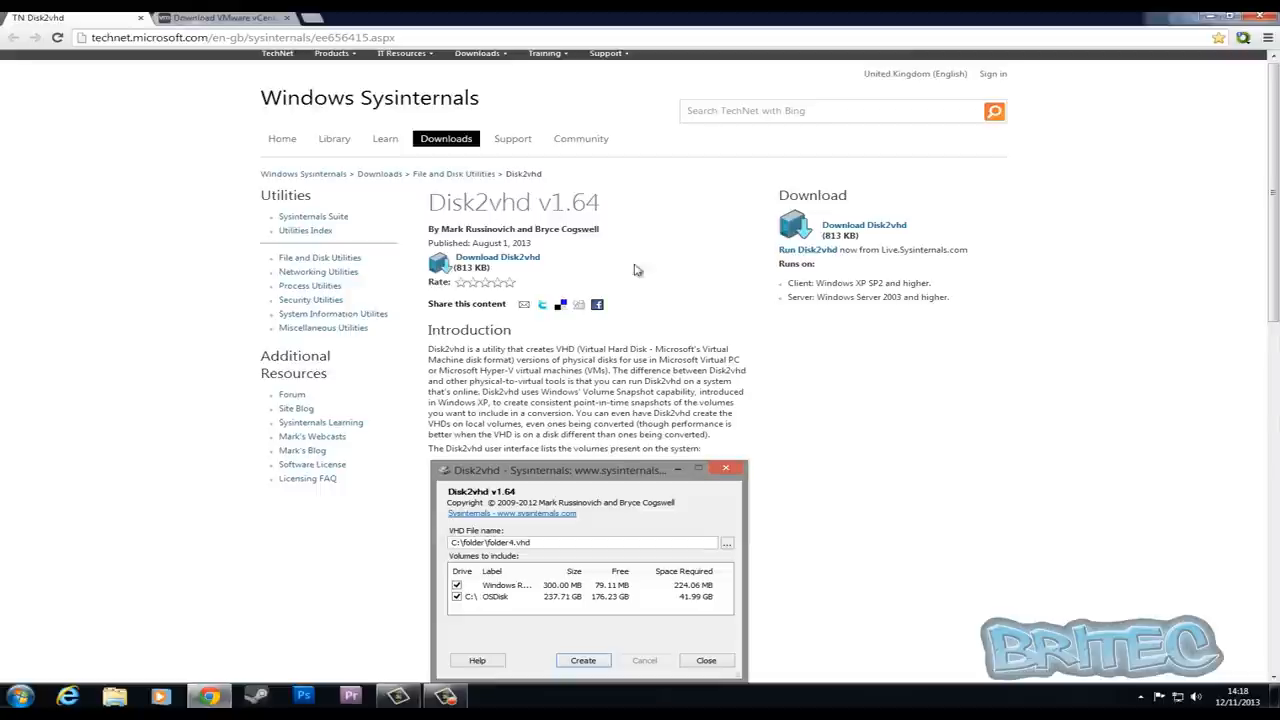
mouse_move(735, 272)
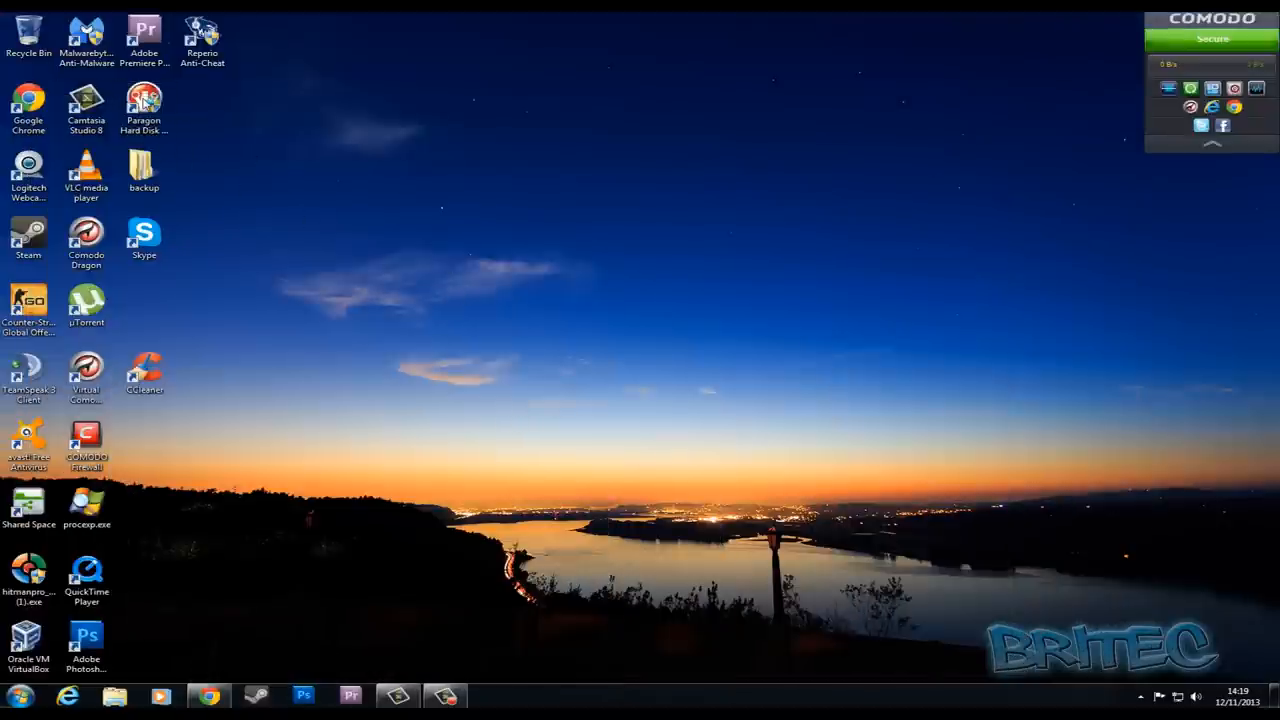
- Launch Paragon Hard Disk Manager 12 Suite and show its Virtualization tasks
double_click(143, 105)
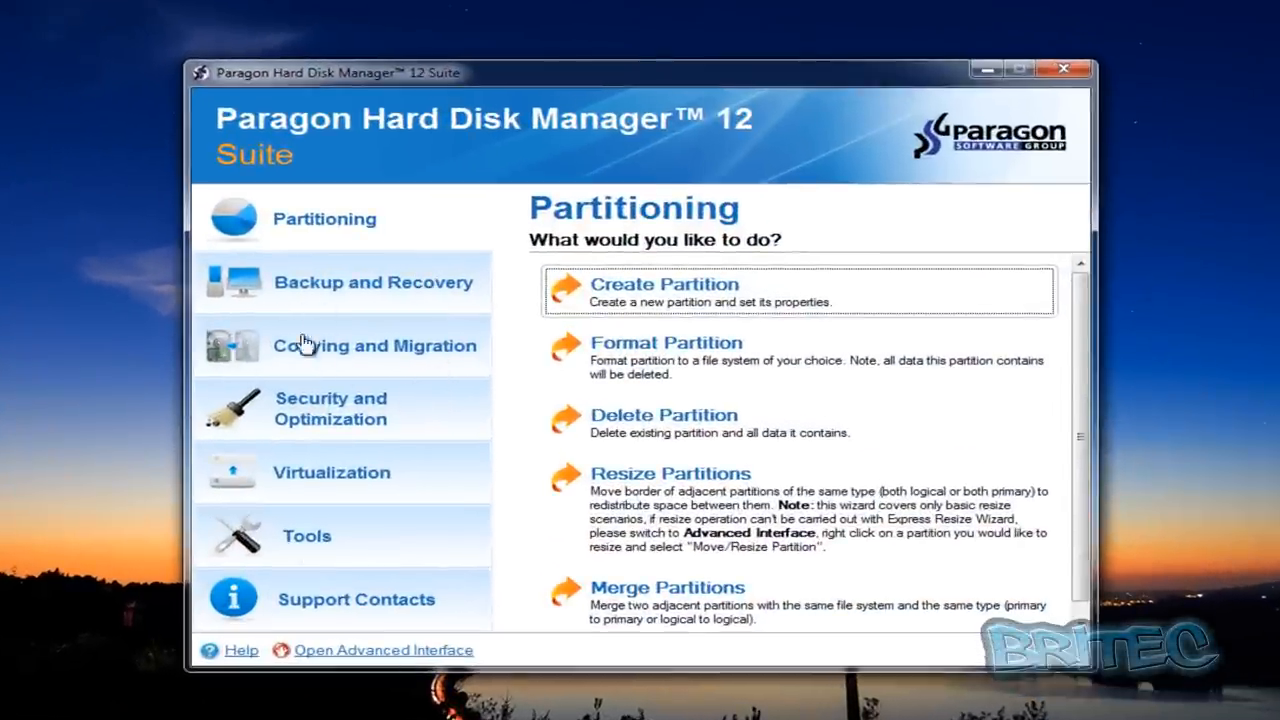
click(331, 472)
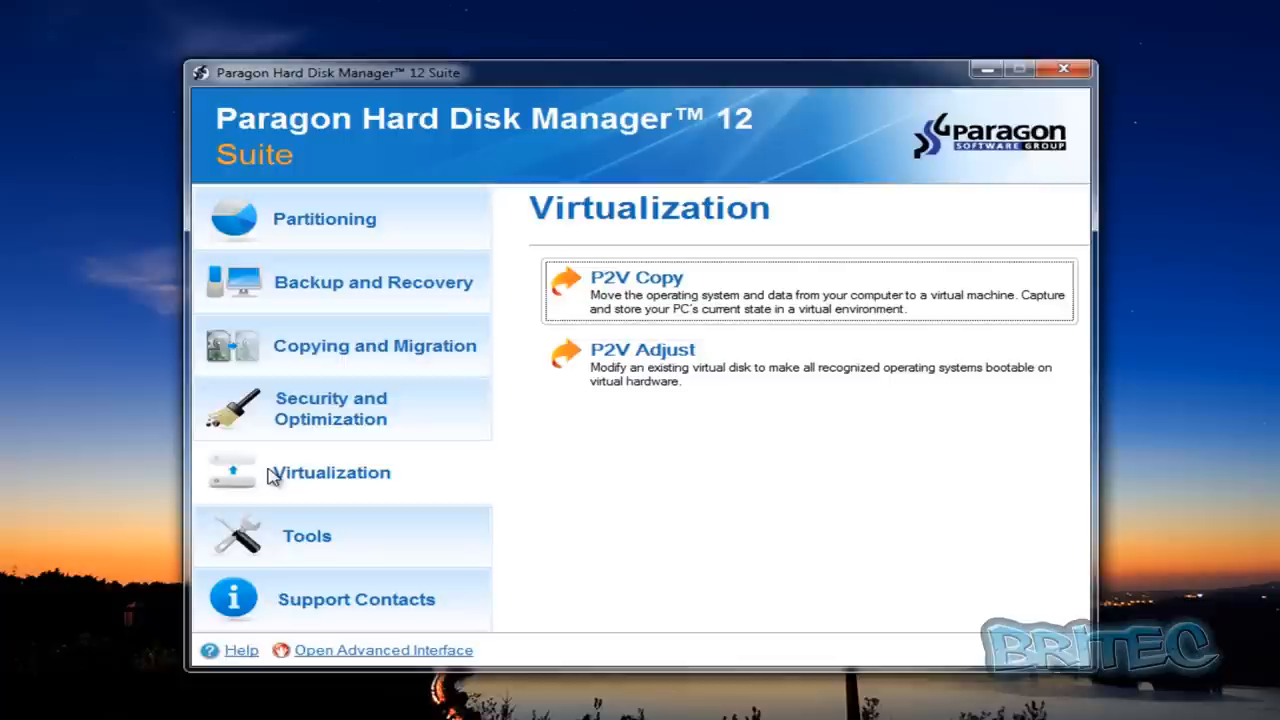
mouse_move(605, 293)
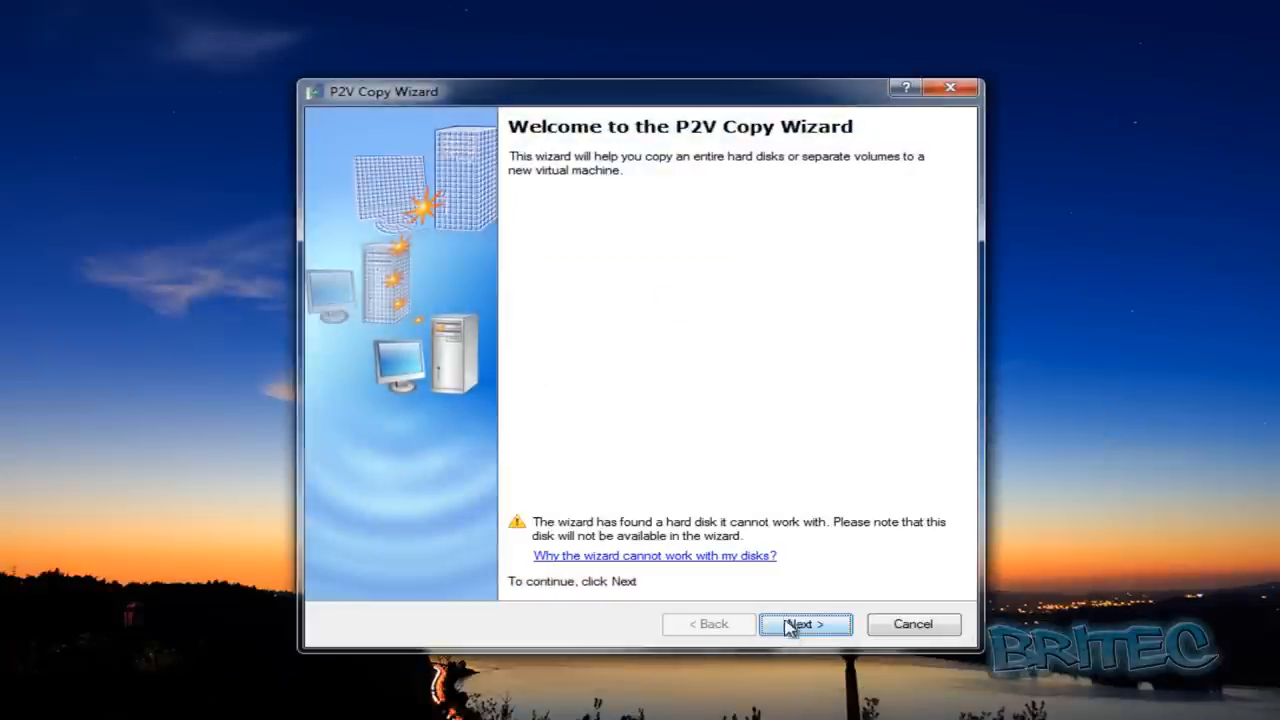
- Move past the welcome page and tick System Reserved and Local Disk (C:) as sources
click(805, 623)
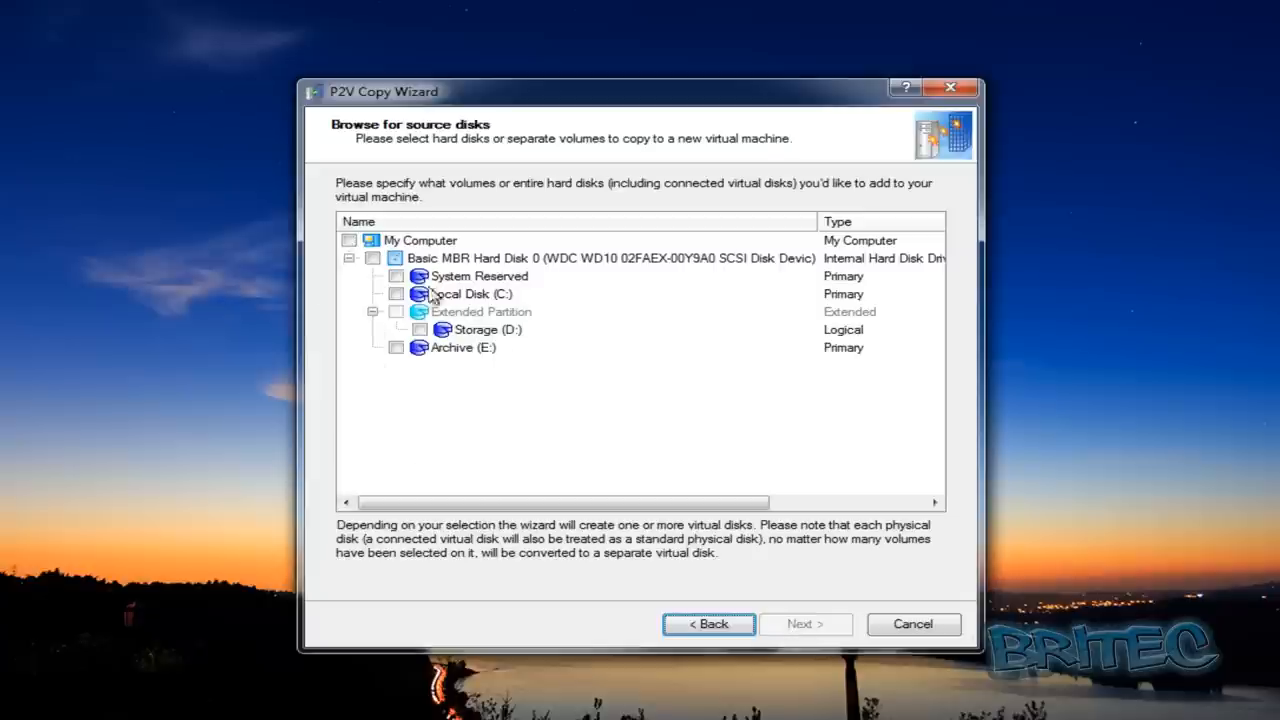
mouse_move(490, 338)
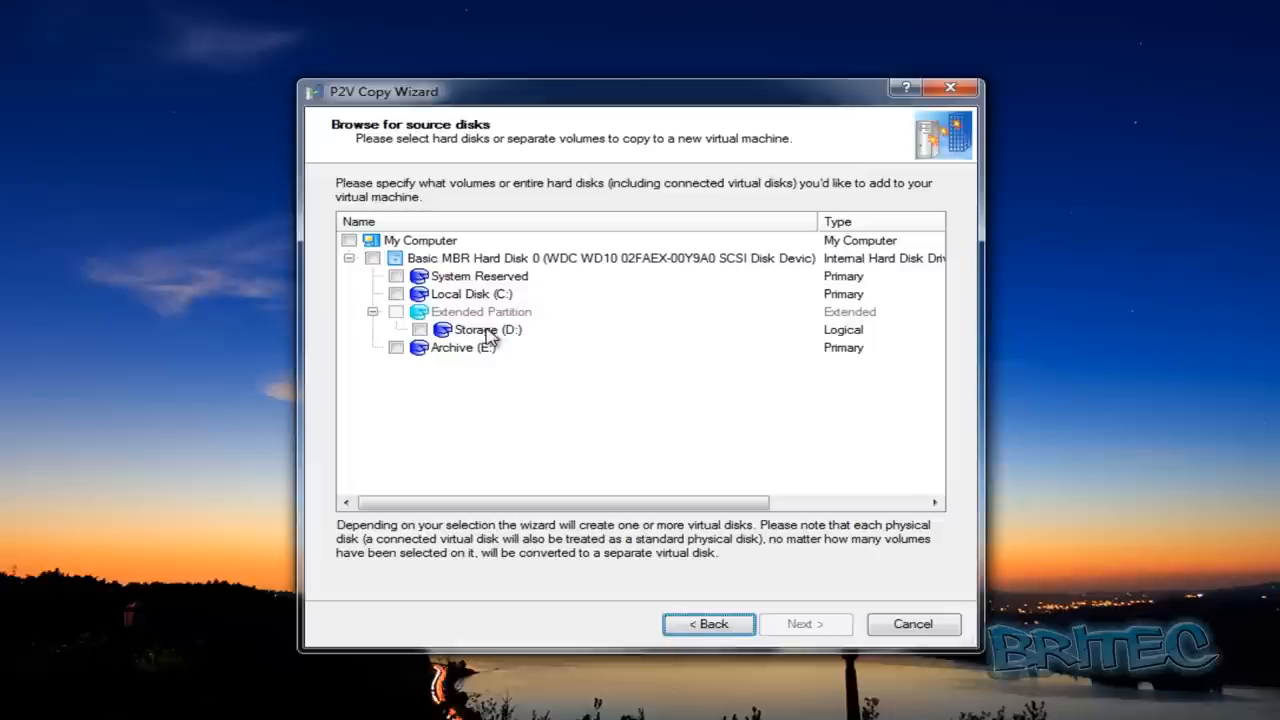
mouse_move(480, 355)
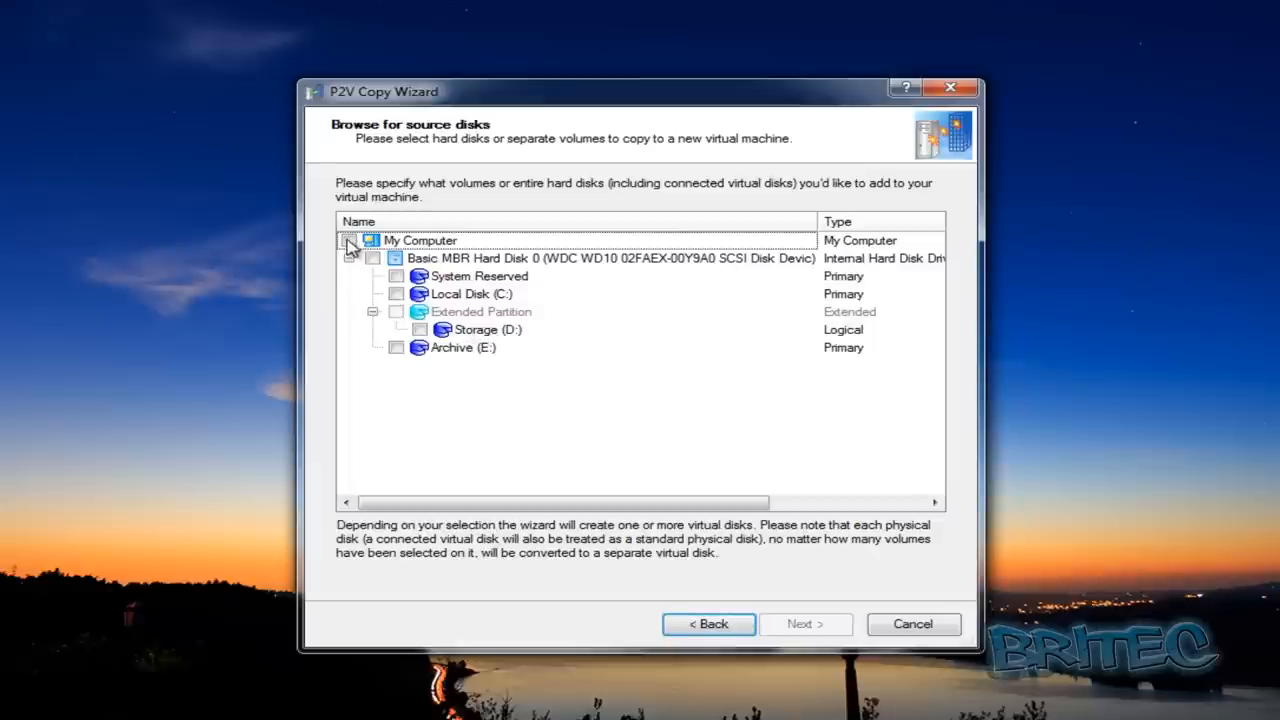
click(348, 240)
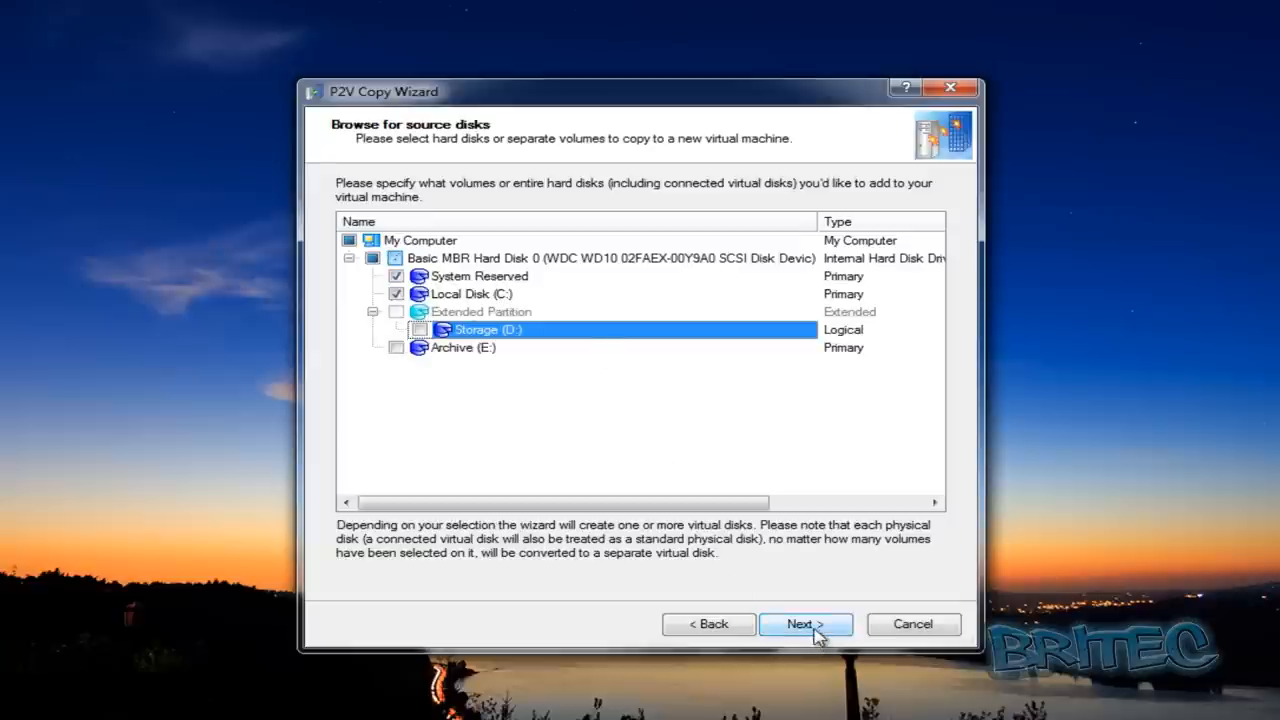
- Confirm the source volumes and select Oracle VirtualBox for the Windows 7 x64 guest
click(805, 623)
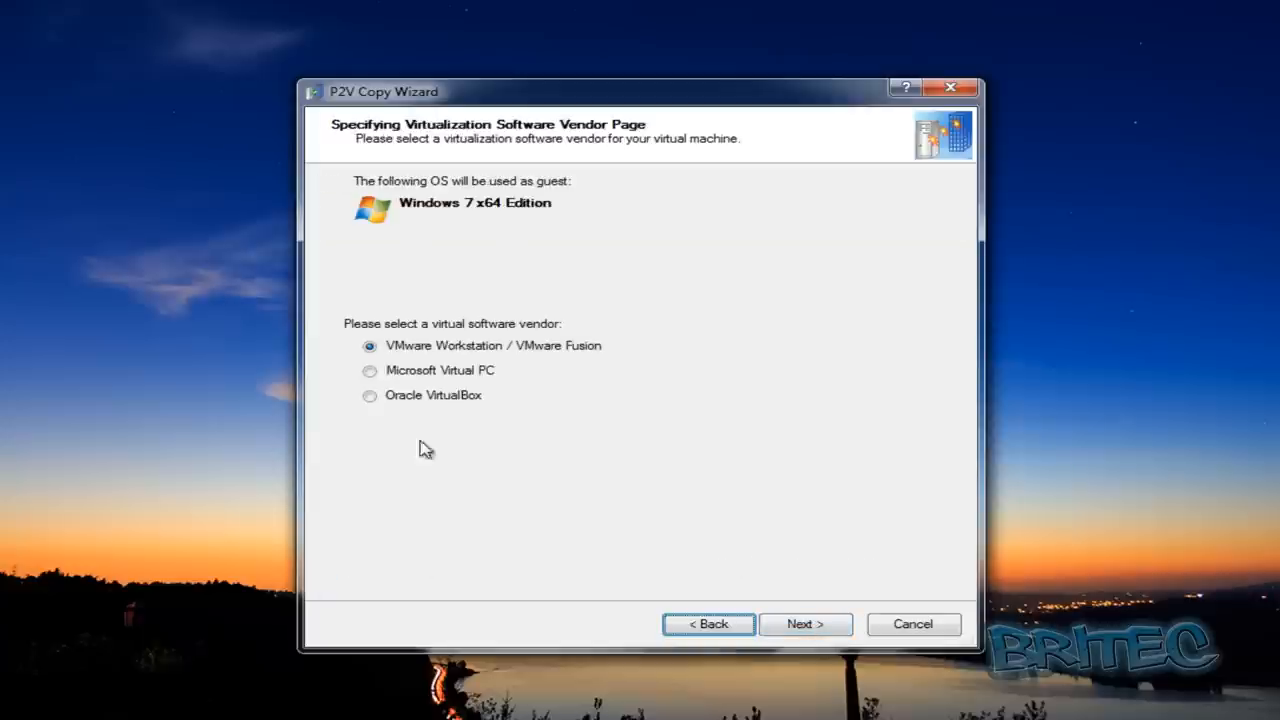
mouse_move(458, 470)
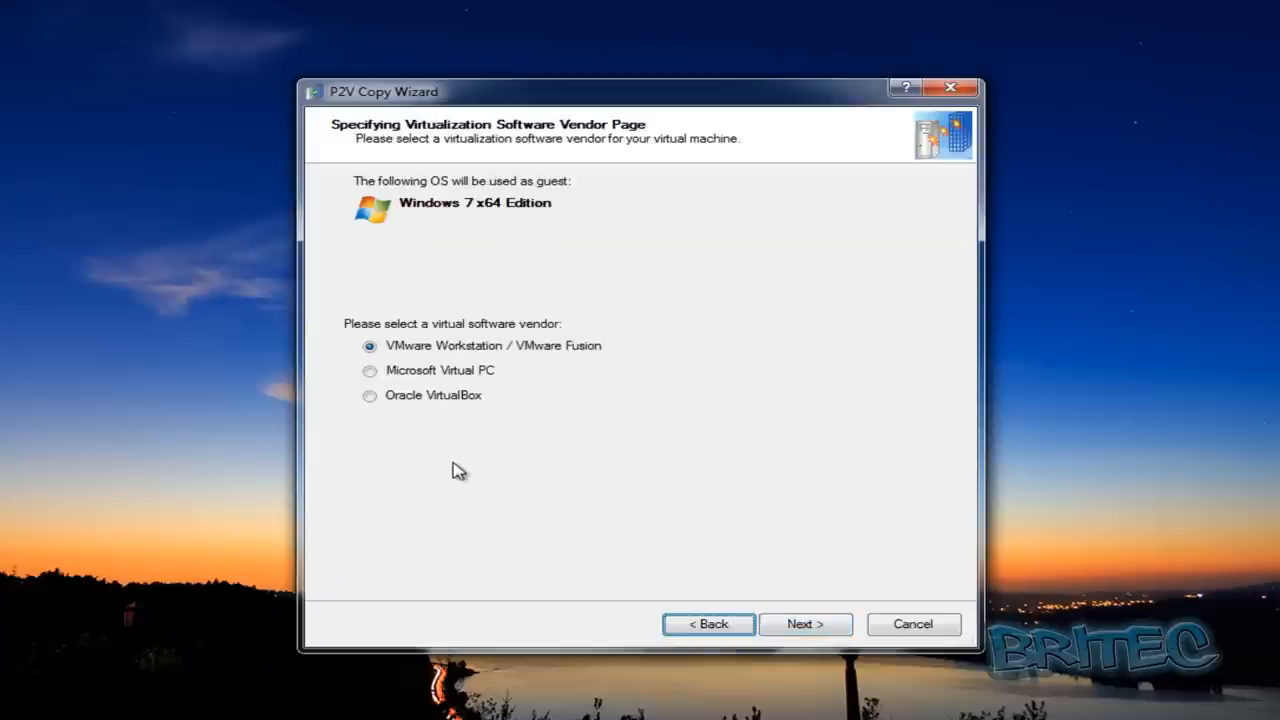
mouse_move(490, 330)
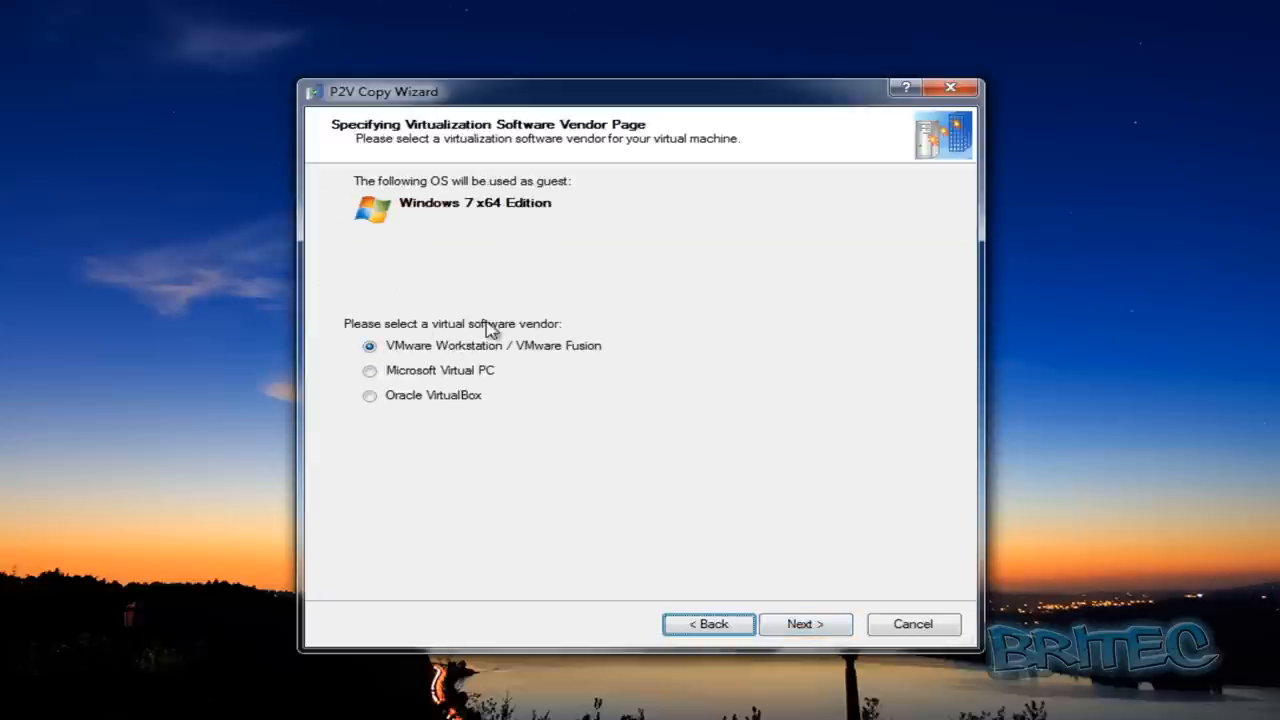
click(370, 395)
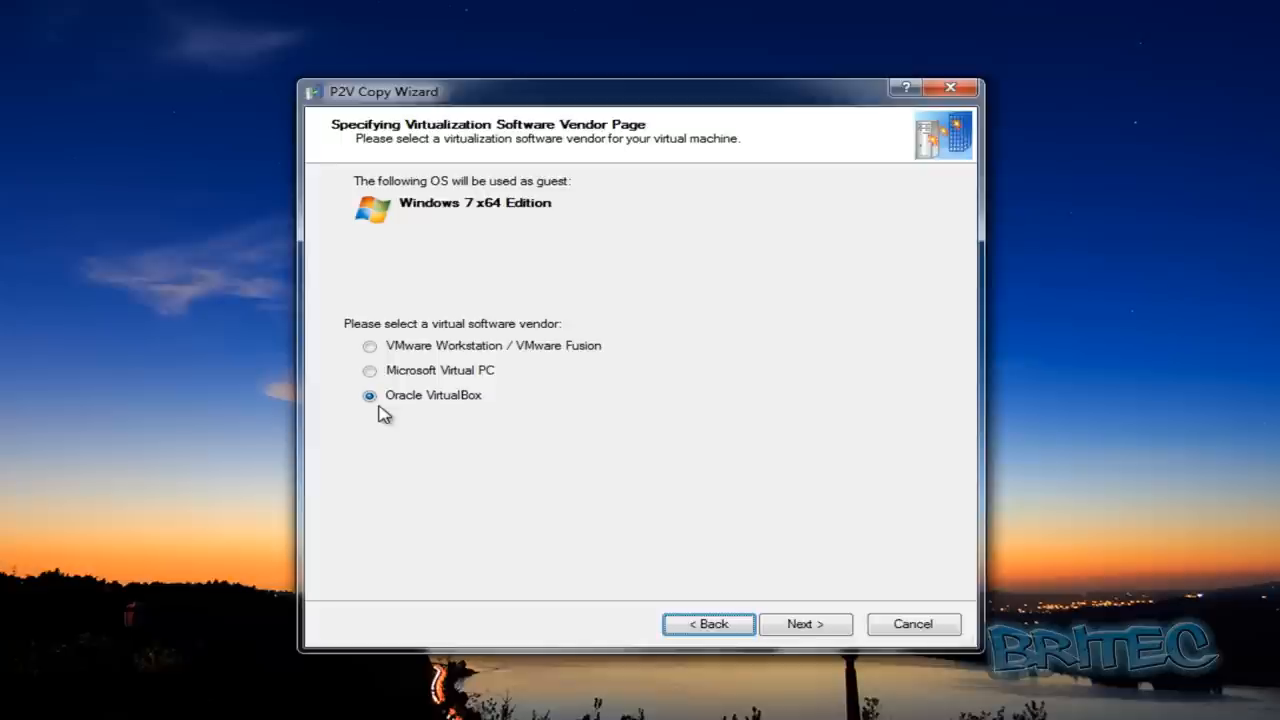
mouse_move(440, 385)
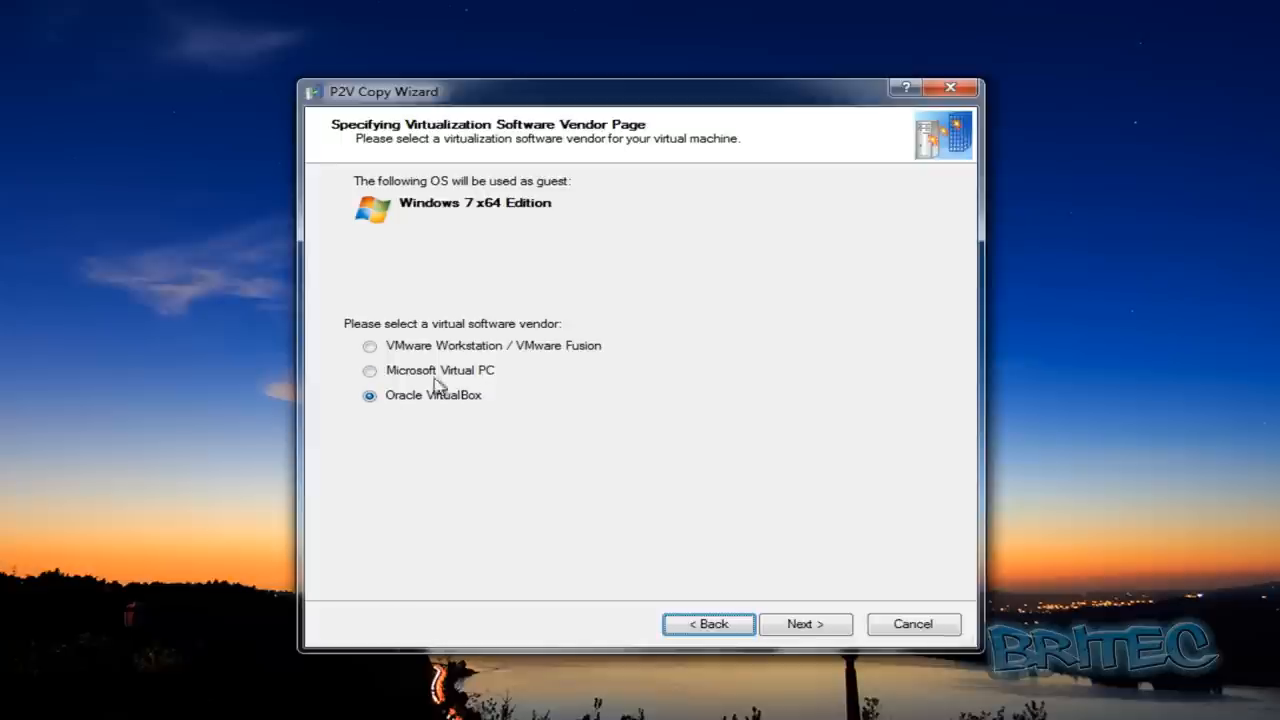
- Give the VirtualBox 4 machine 2004 MB of memory and advance to disk properties
click(805, 623)
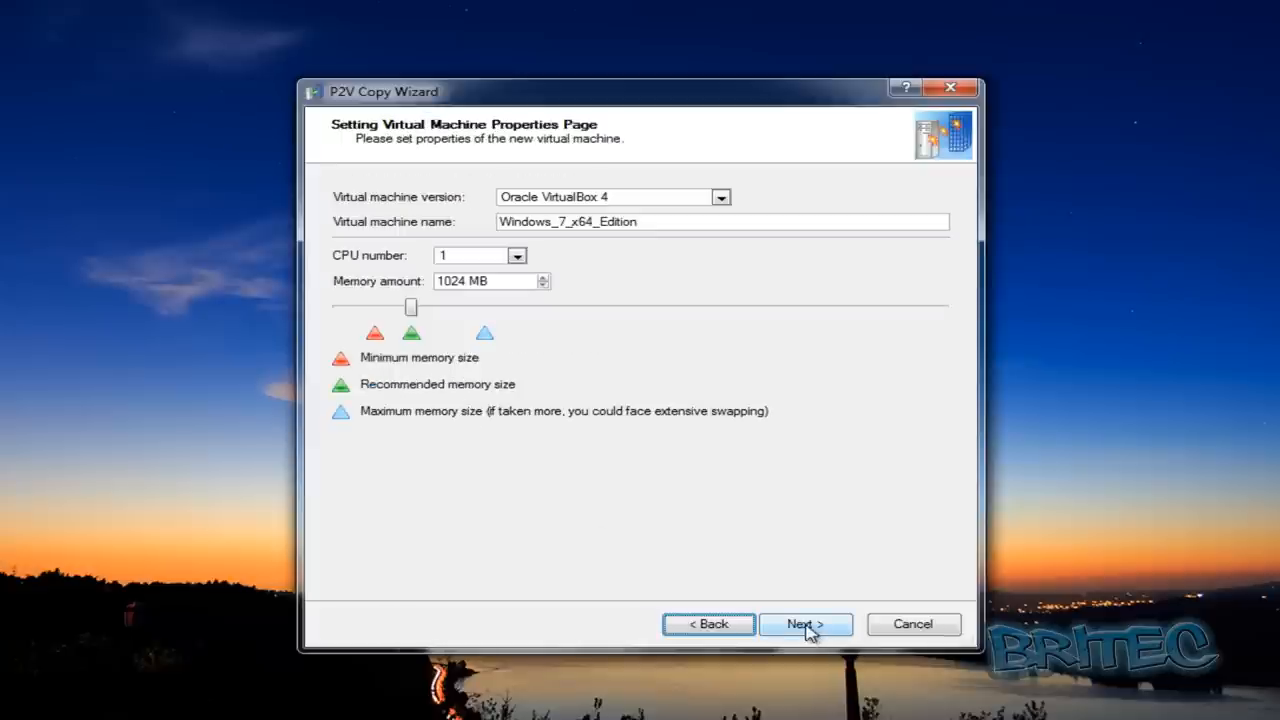
mouse_move(540, 313)
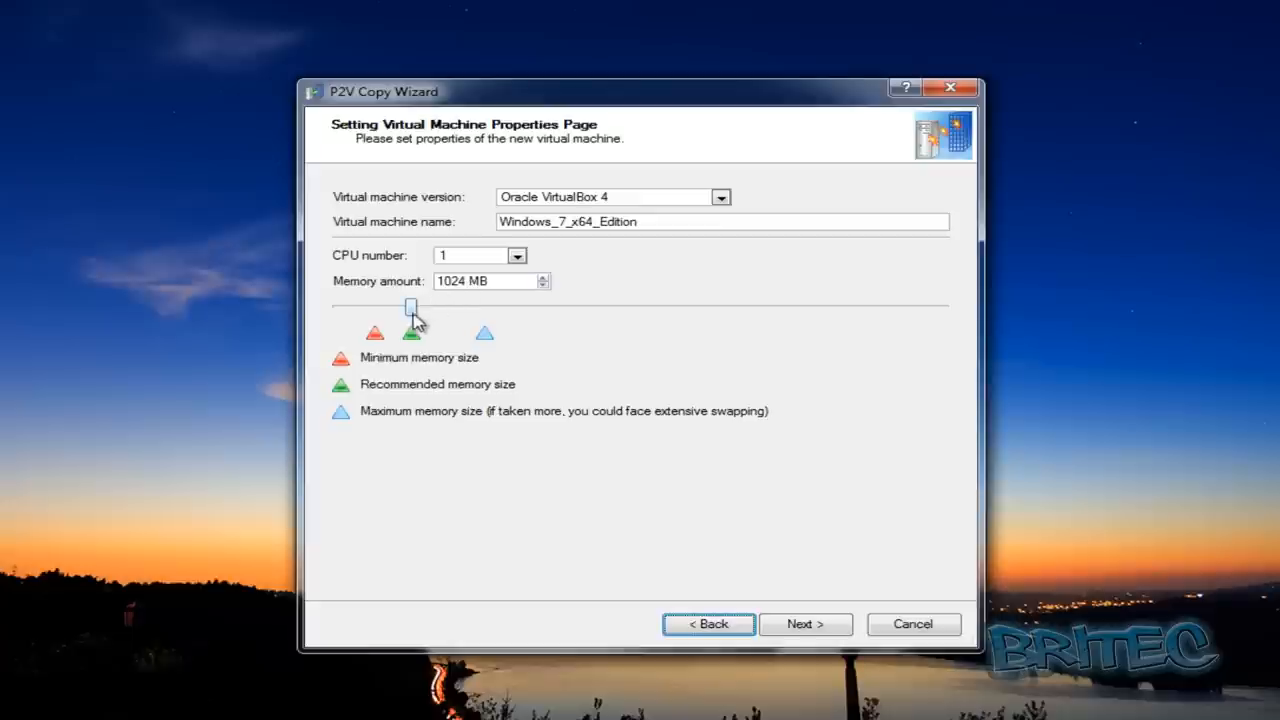
drag(410, 307, 445, 307)
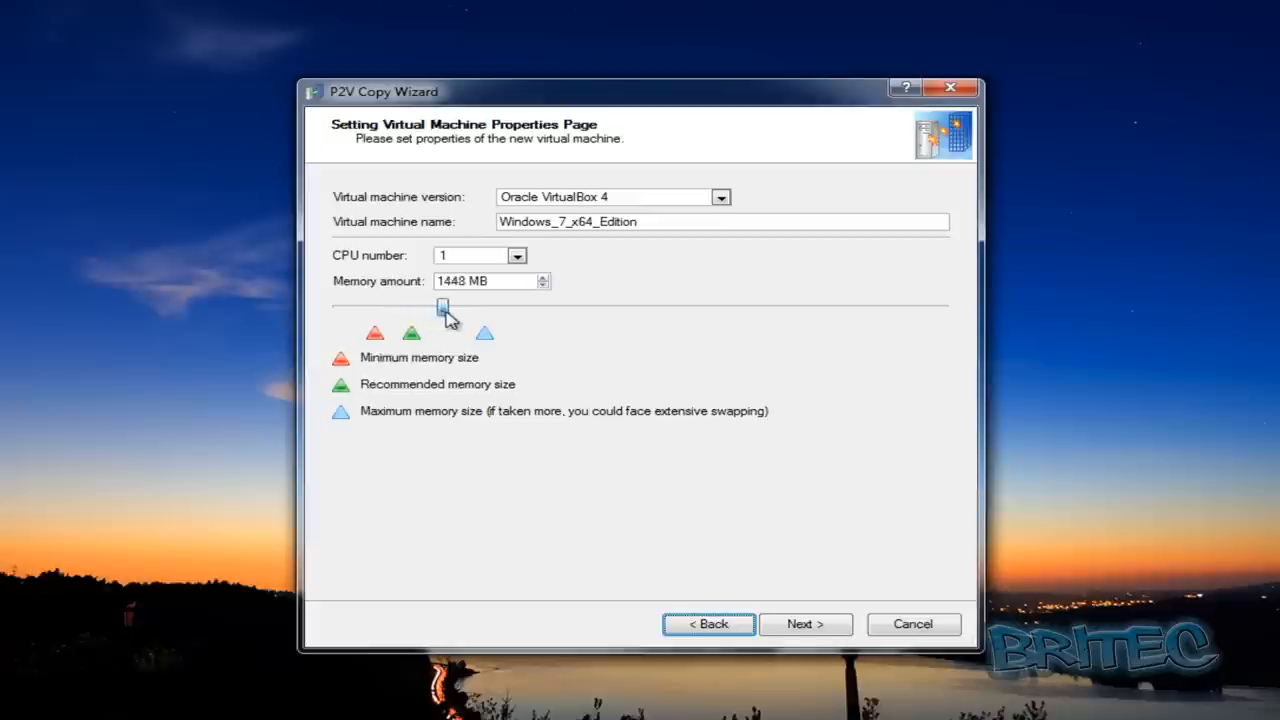
drag(443, 307, 485, 307)
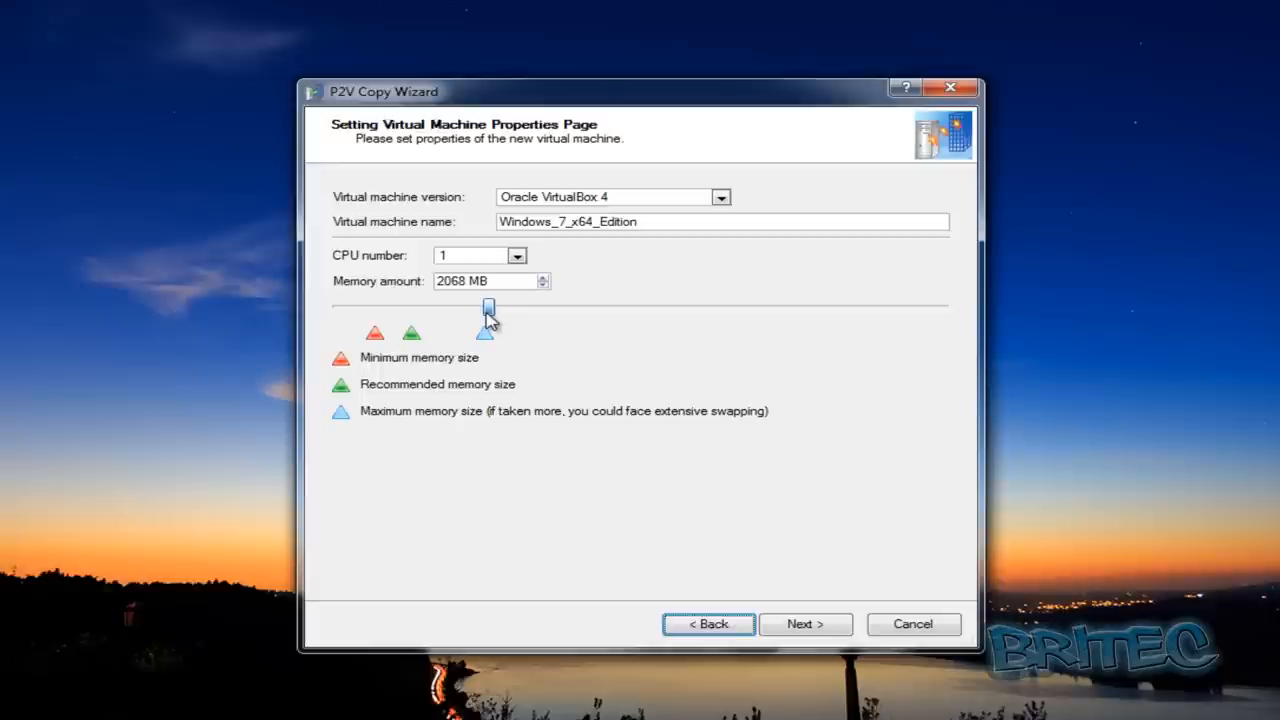
drag(489, 307, 484, 307)
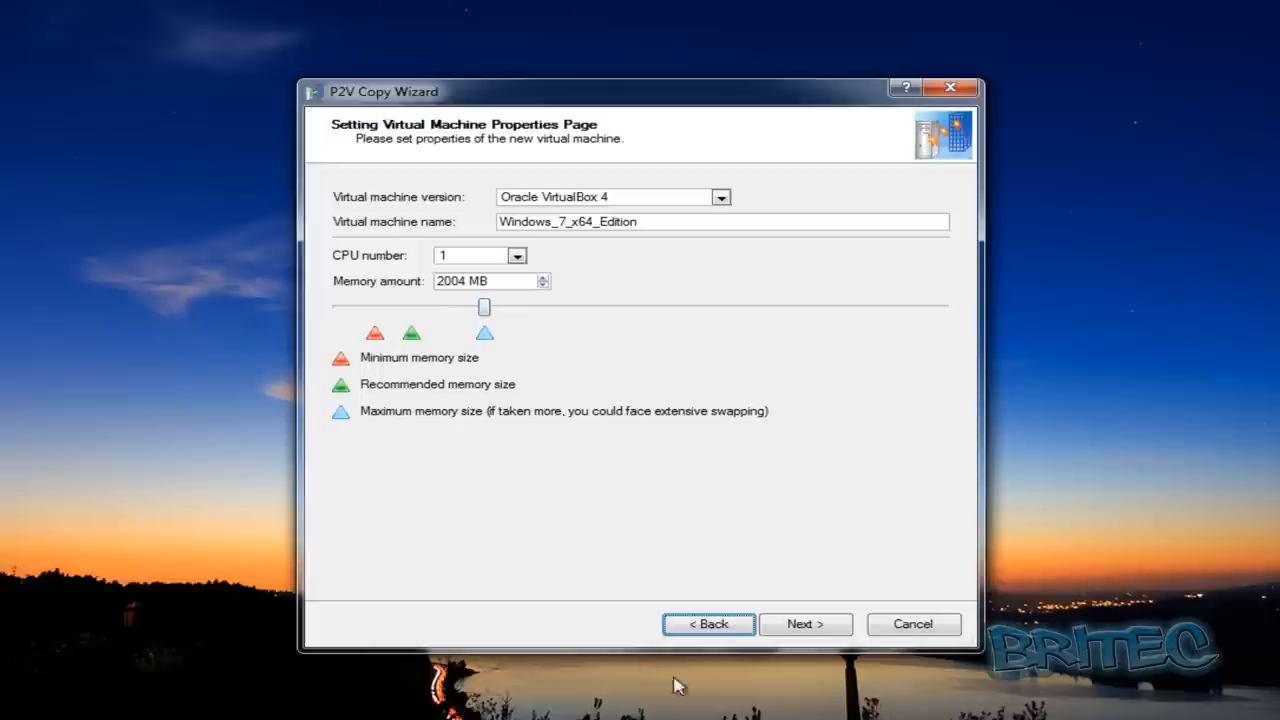
click(805, 623)
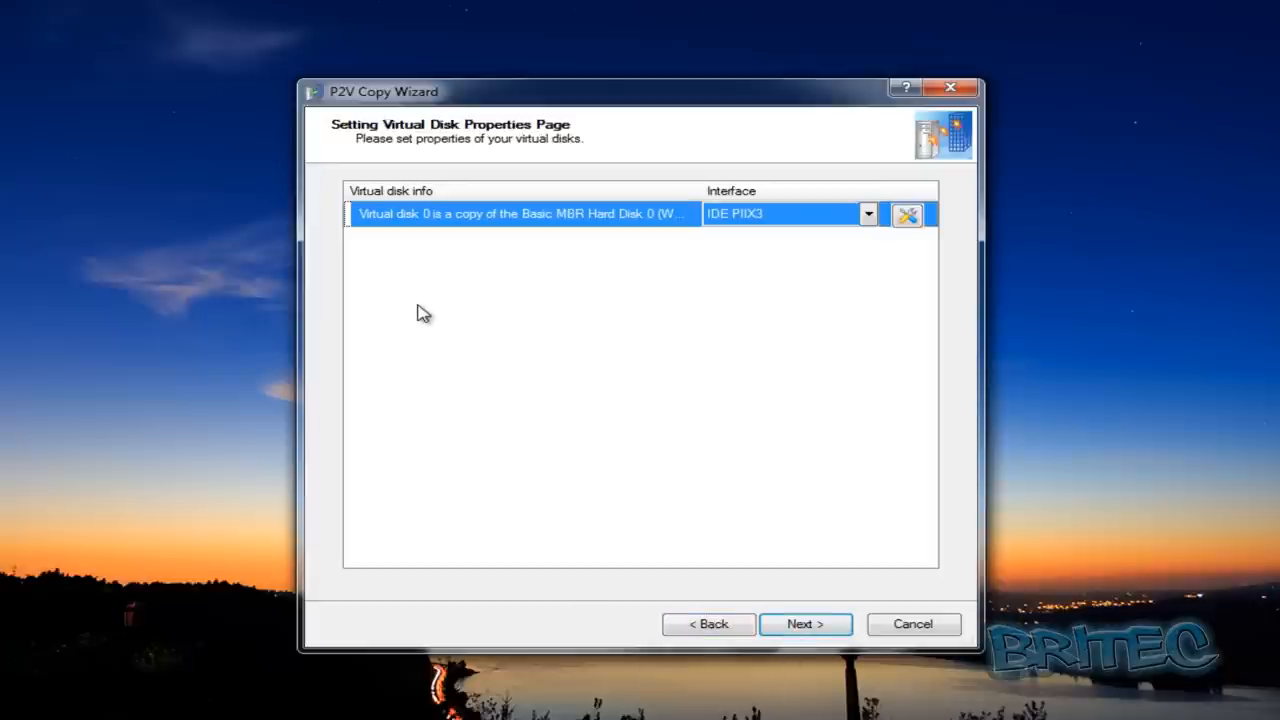
- Set C:\Users\Britec\Desktop\ as the folder for saving the virtual machine
click(805, 623)
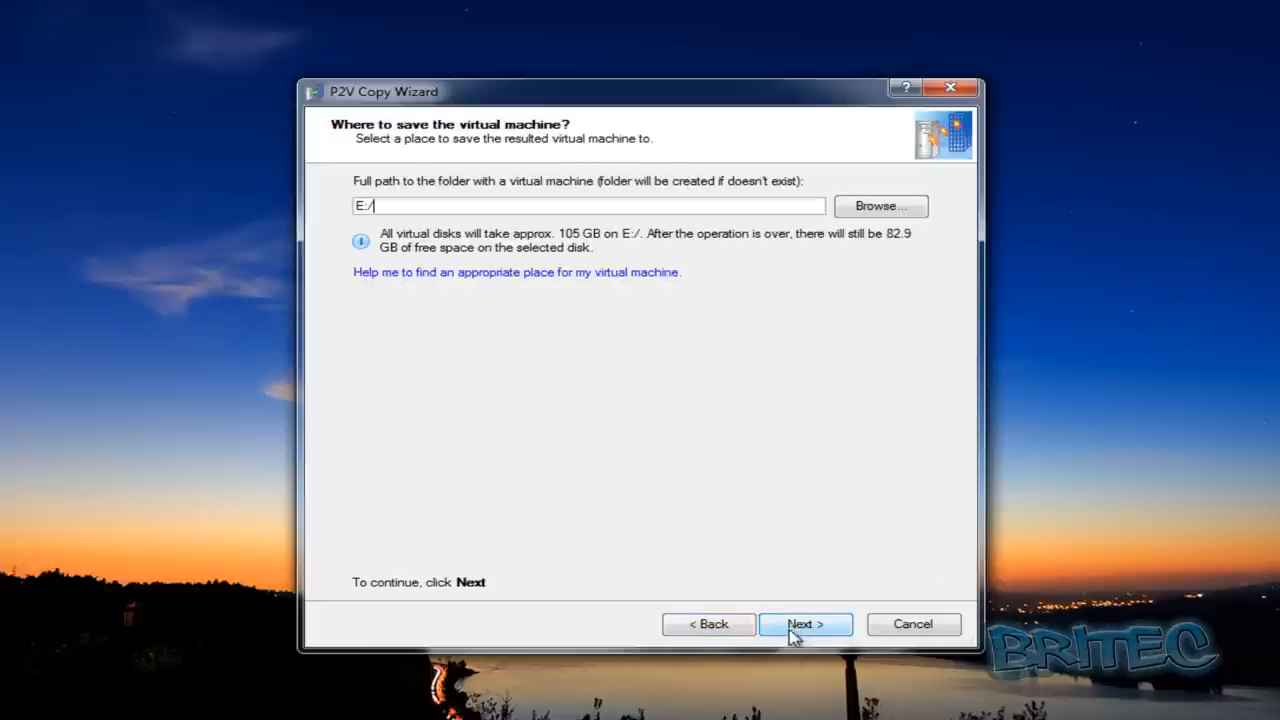
mouse_move(478, 252)
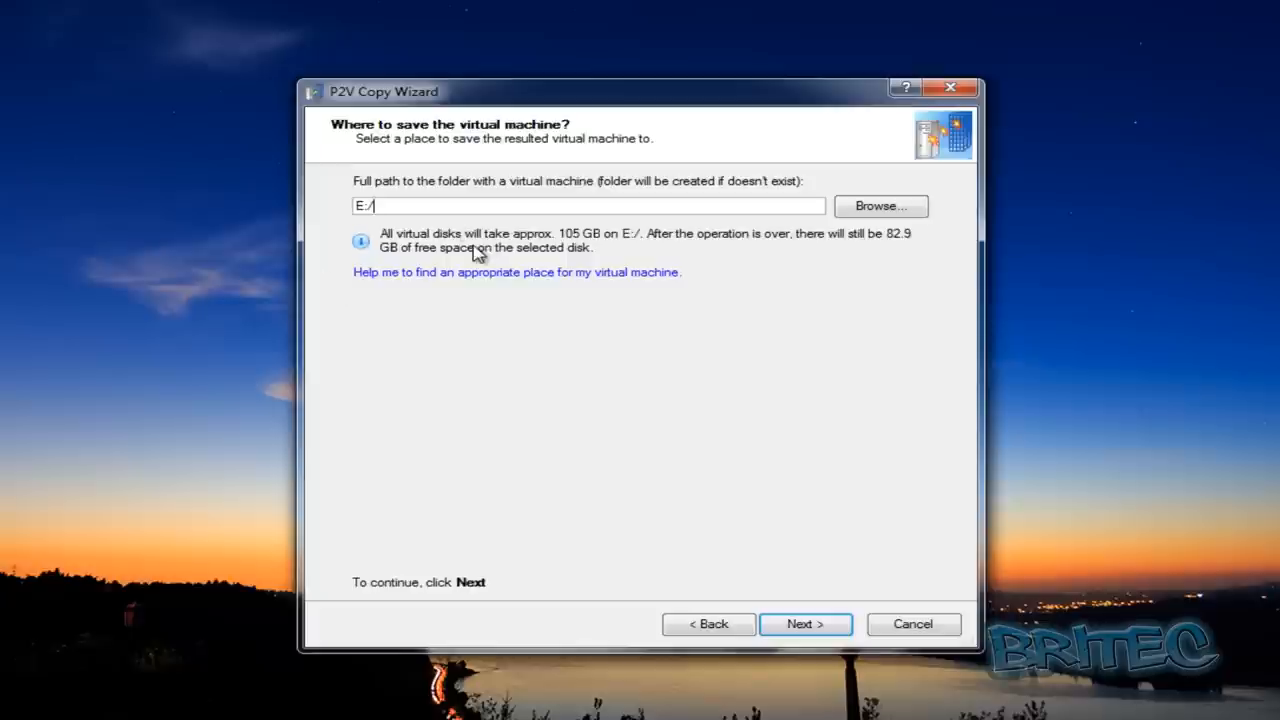
mouse_move(640, 290)
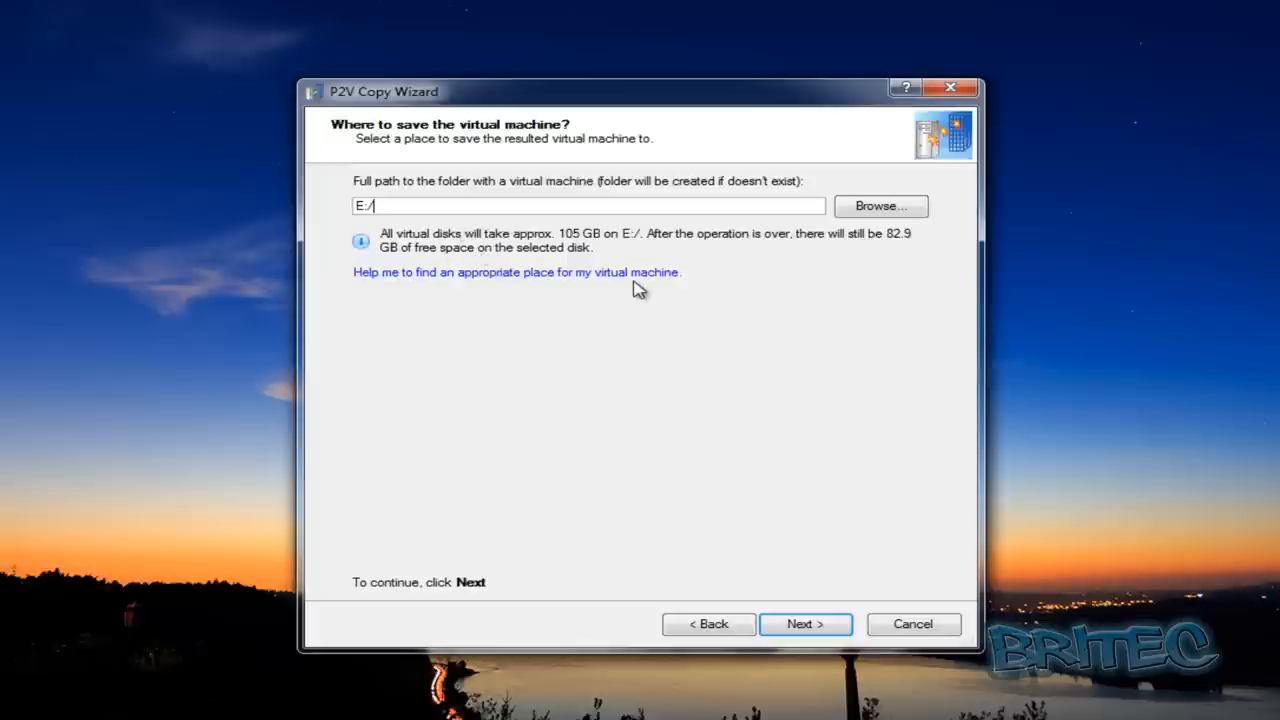
click(880, 206)
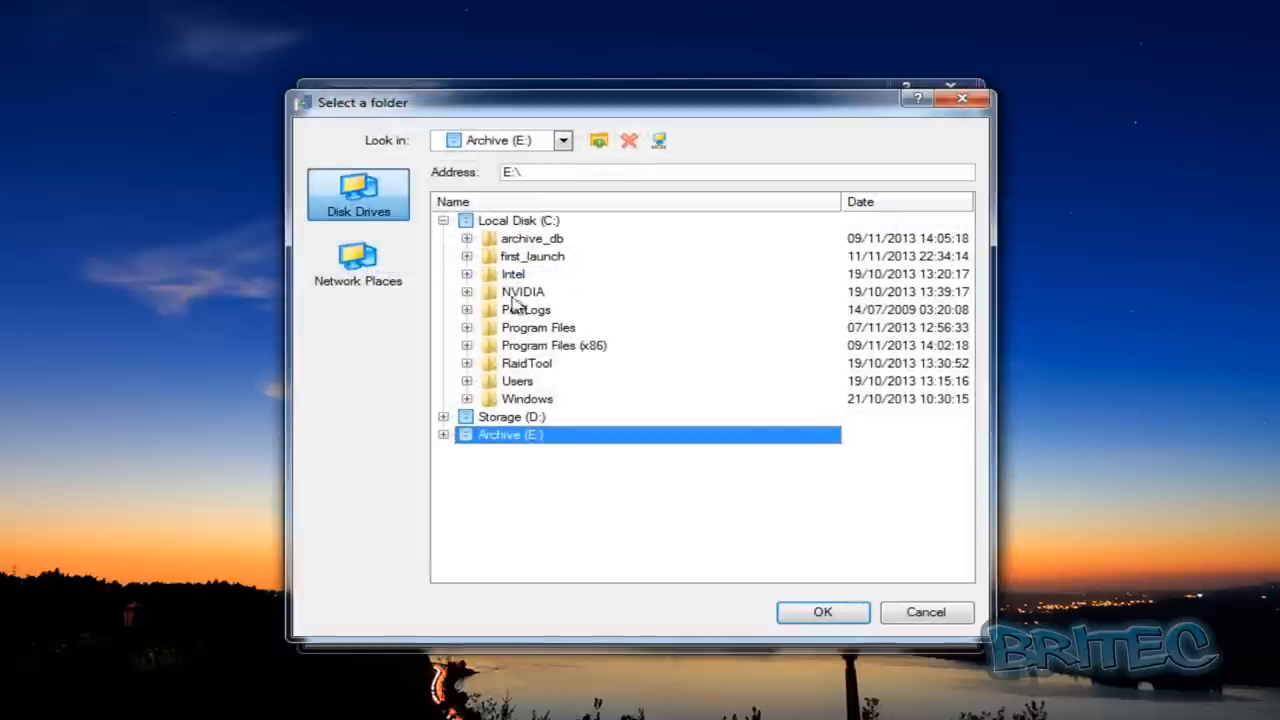
mouse_move(515, 410)
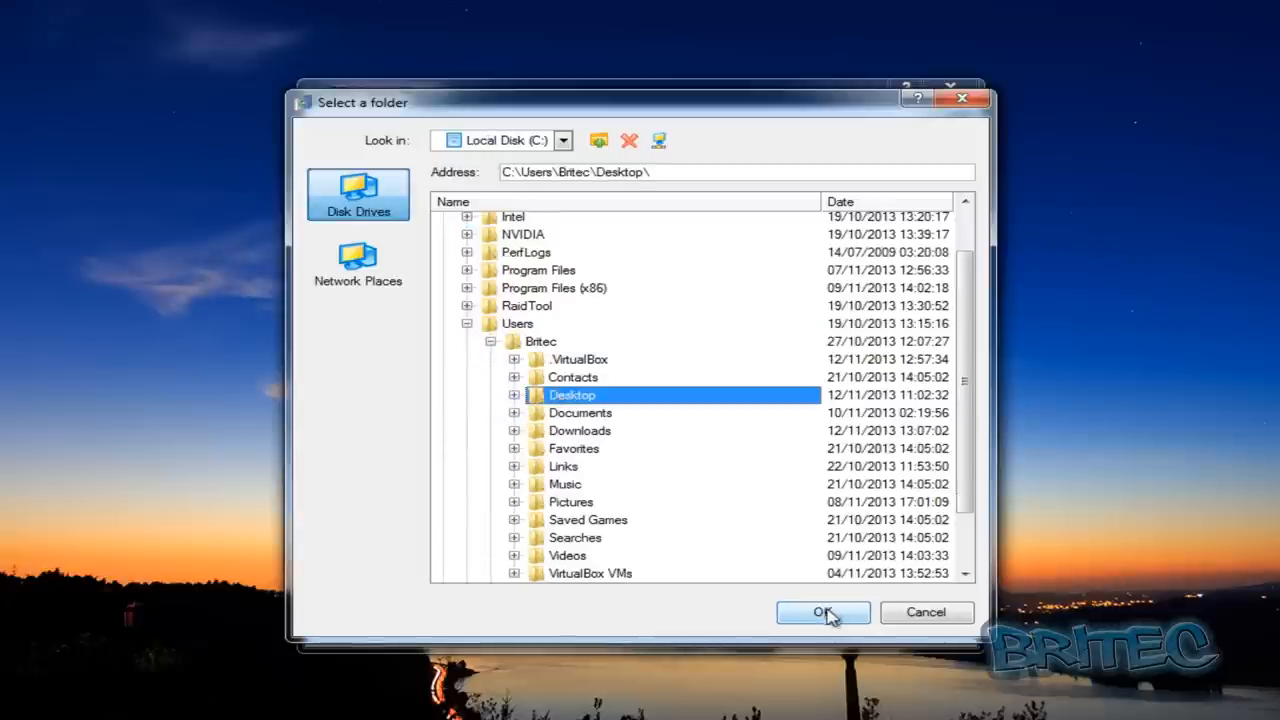
click(822, 611)
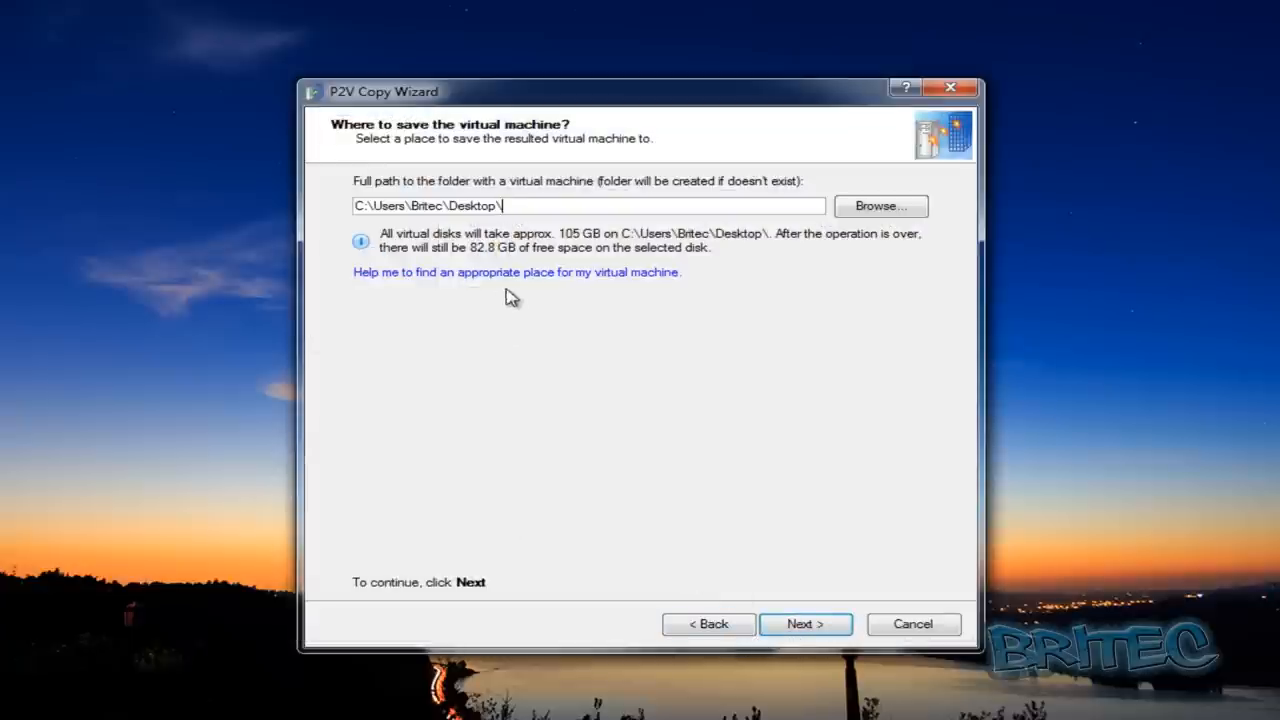
mouse_move(586, 263)
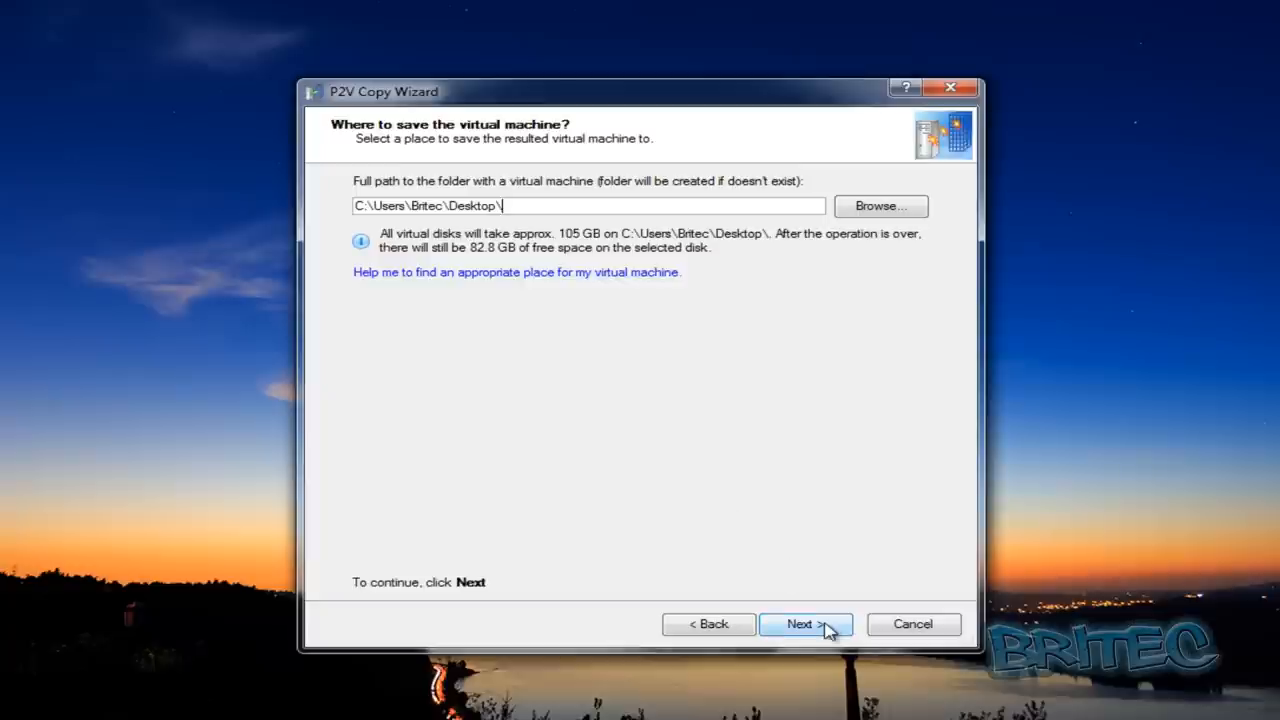
- Start converting the physical system into a virtual disk
click(805, 623)
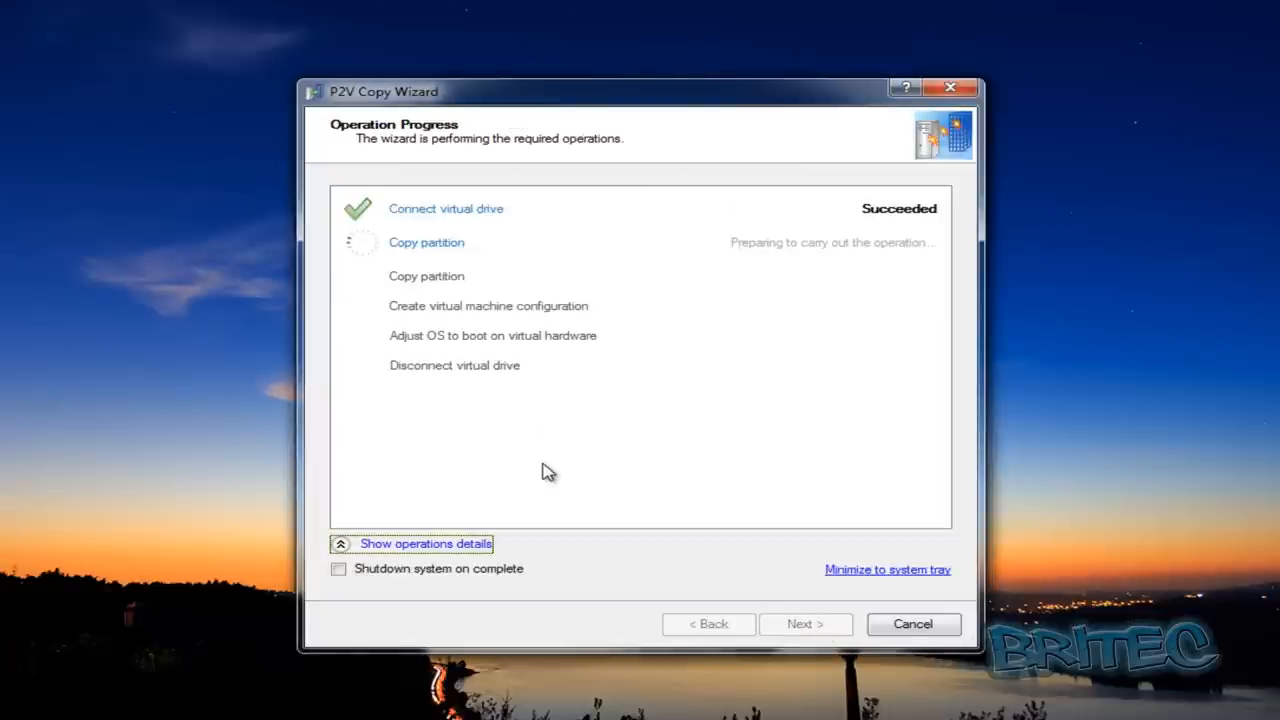
mouse_move(585, 468)
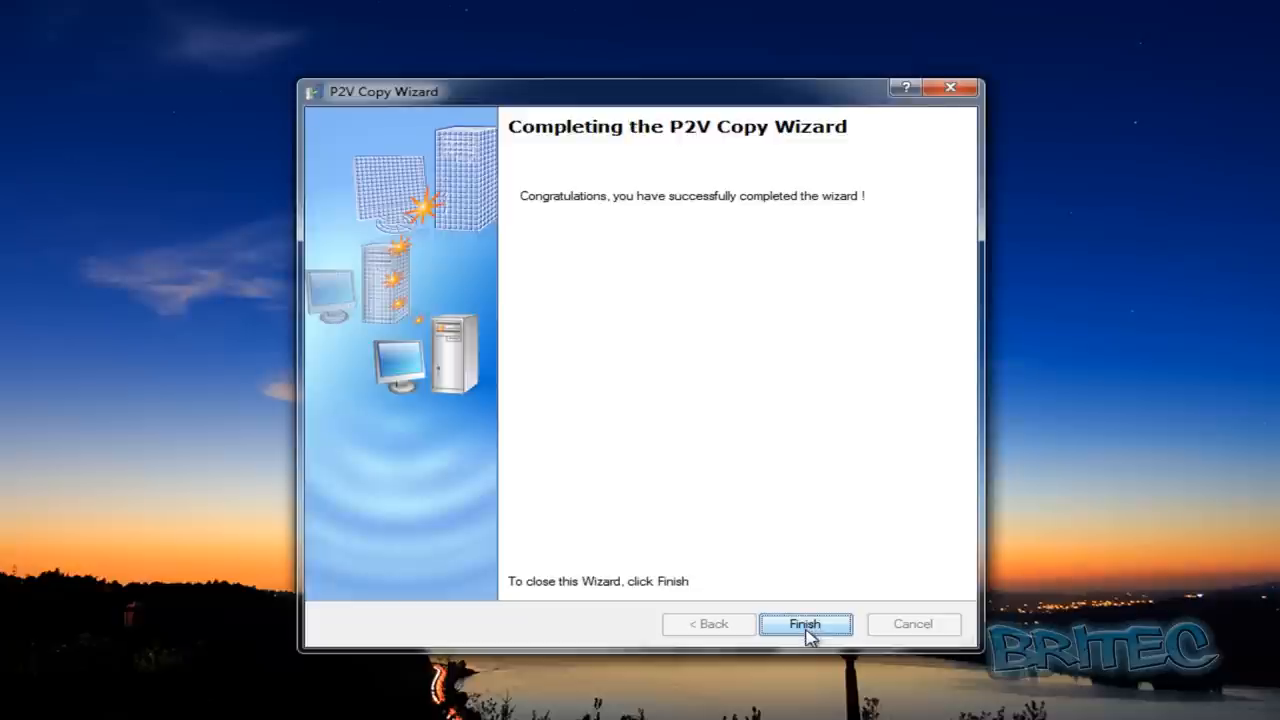
- Finish the wizard, leaving vdisk0.vdi (86.9 GB) and Desktop.vbox on the desktop
click(806, 623)
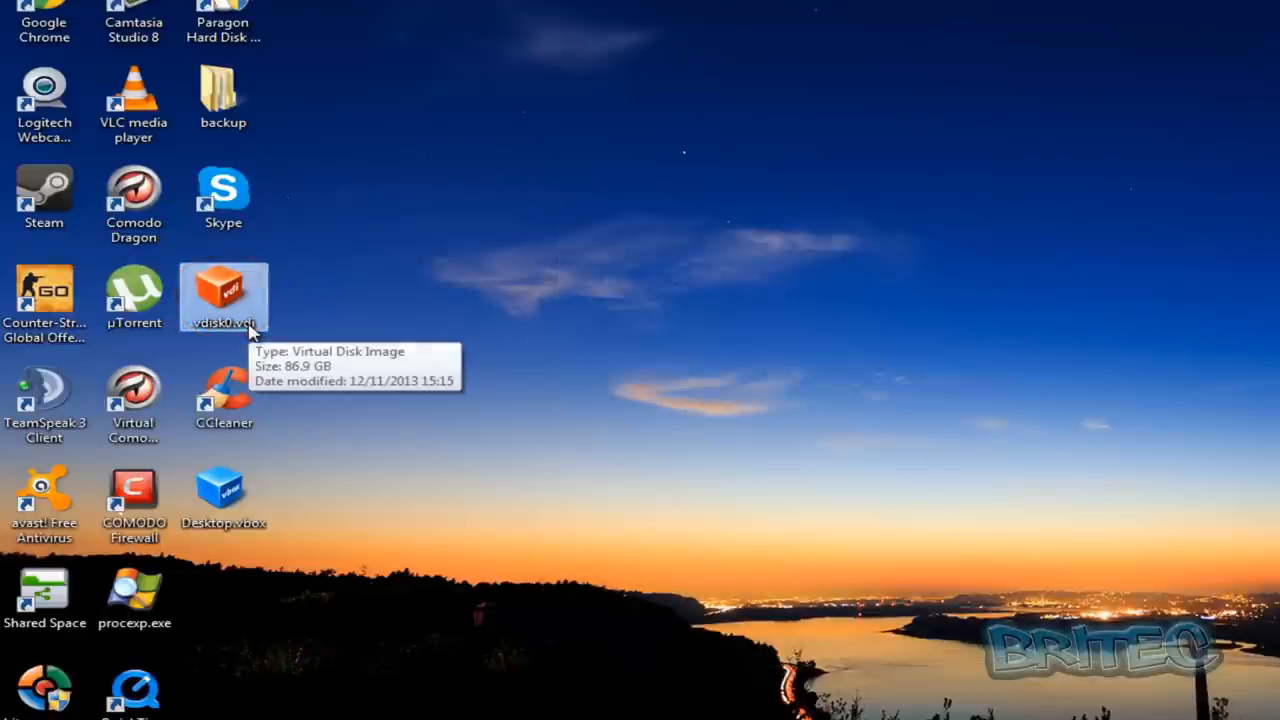
mouse_move(213, 287)
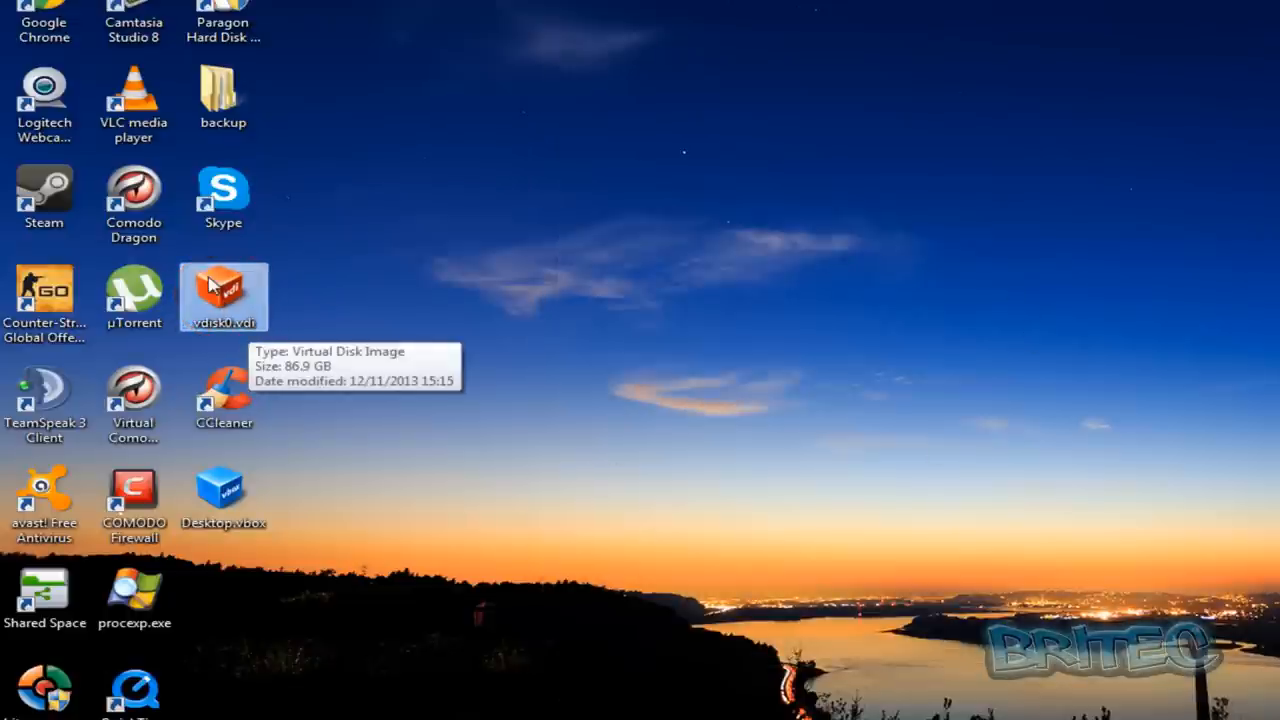
mouse_move(235, 305)
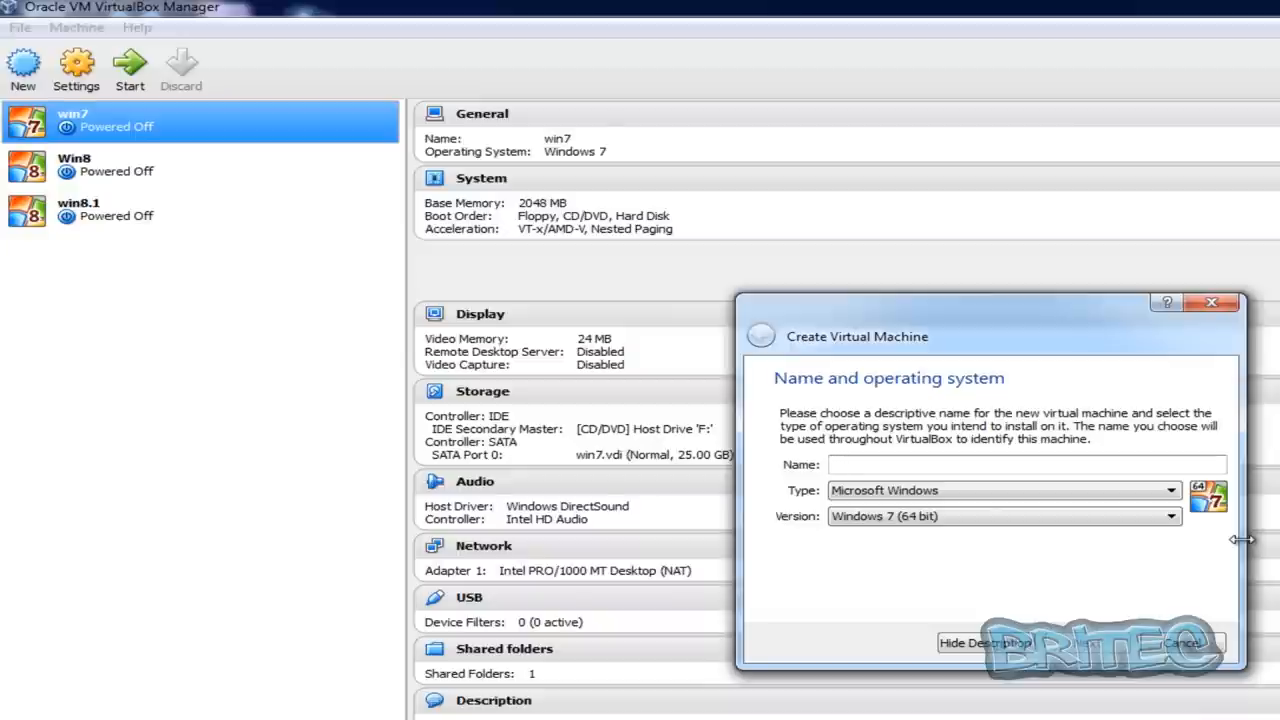
- Name the new Windows 7 64-bit machine 'Clone', raise its memory, and choose an existing disk
text(Clon)
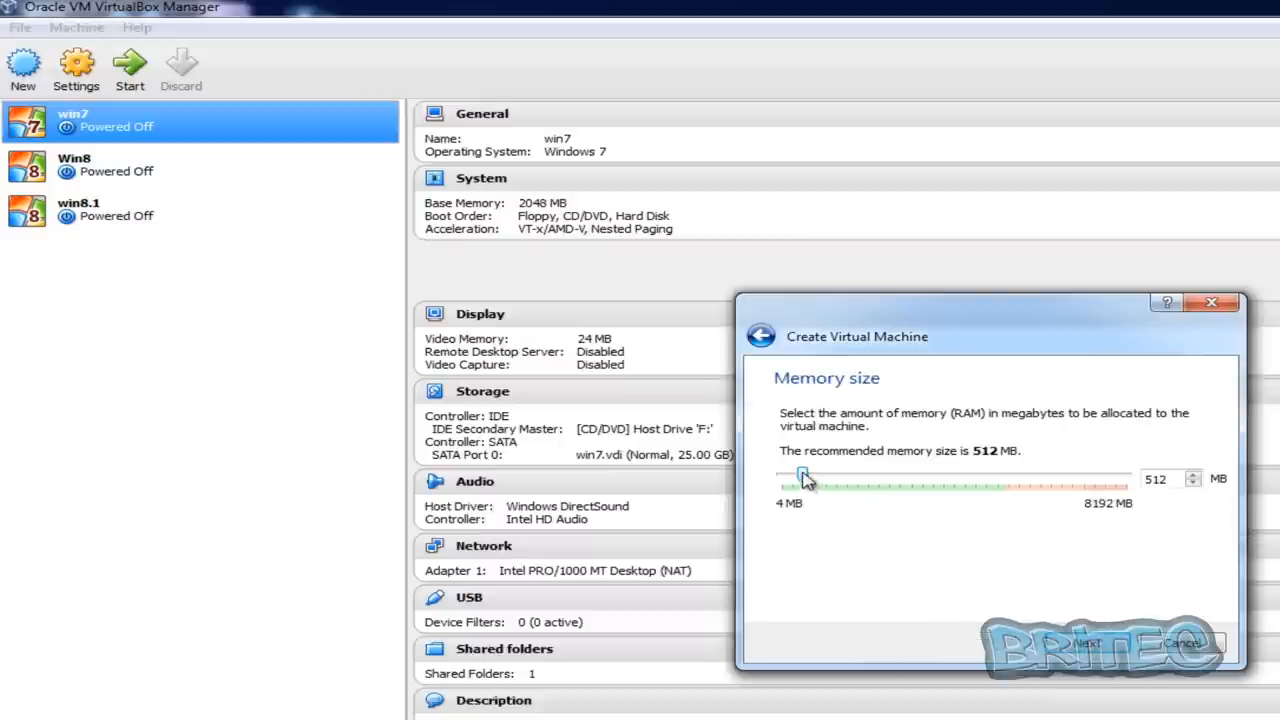
drag(800, 476, 860, 476)
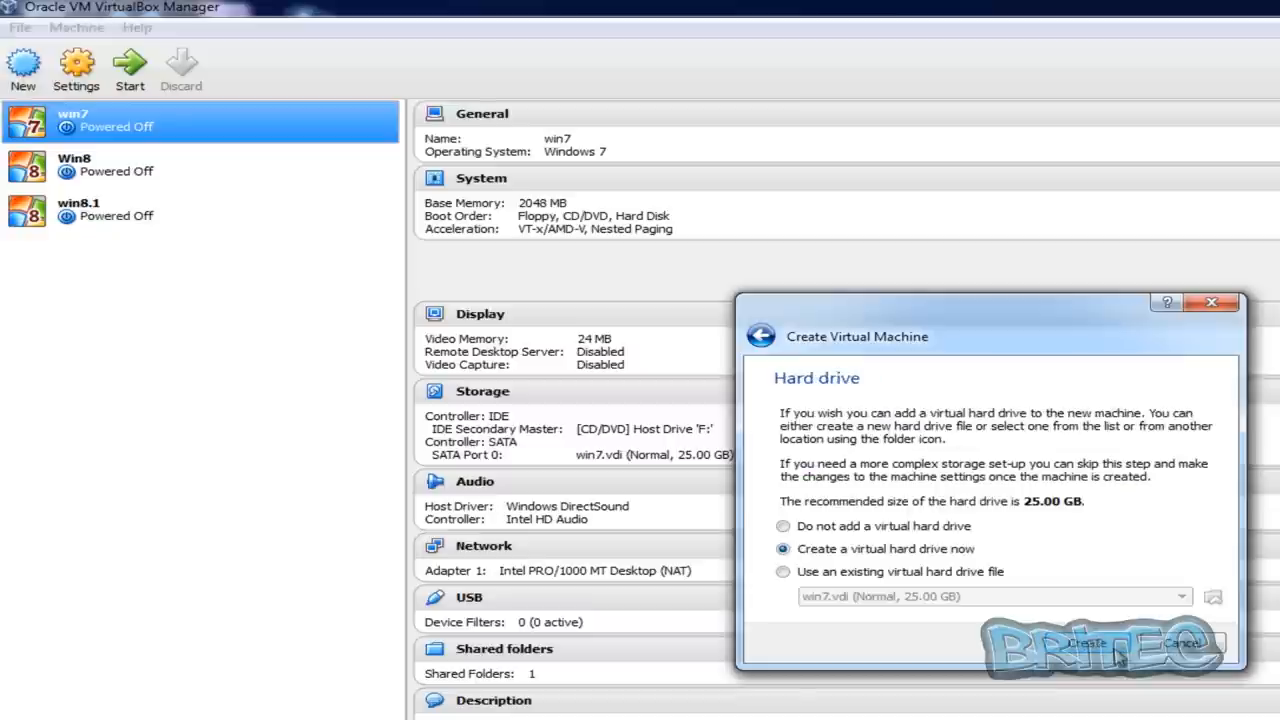
click(783, 571)
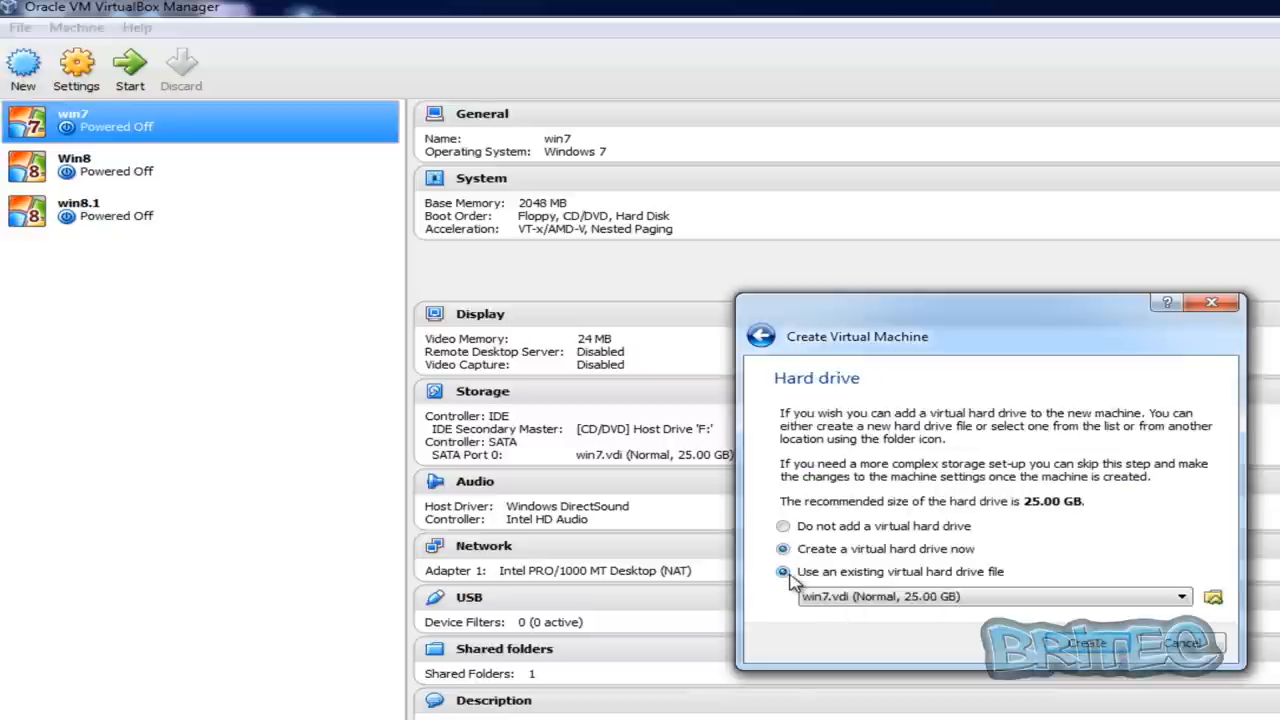
click(783, 571)
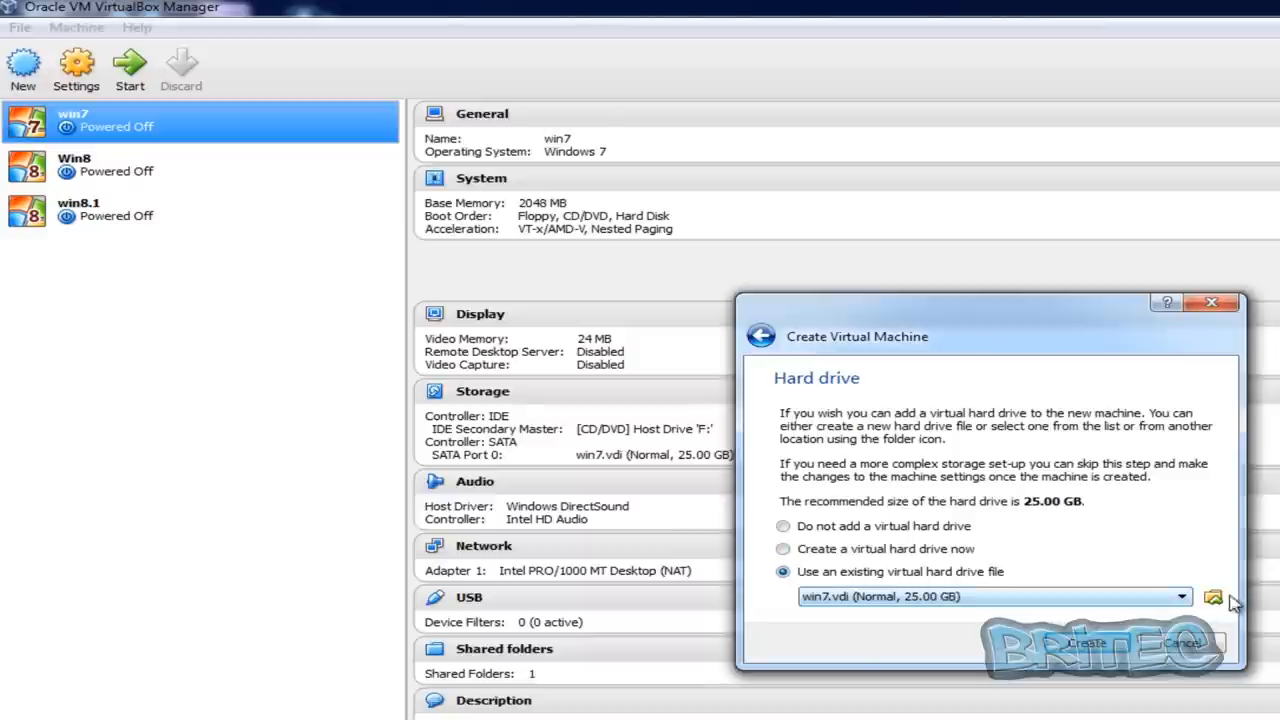
- Attach vdisk0.vdi from the Desktop as the hard disk and create the Clone machine
click(1213, 597)
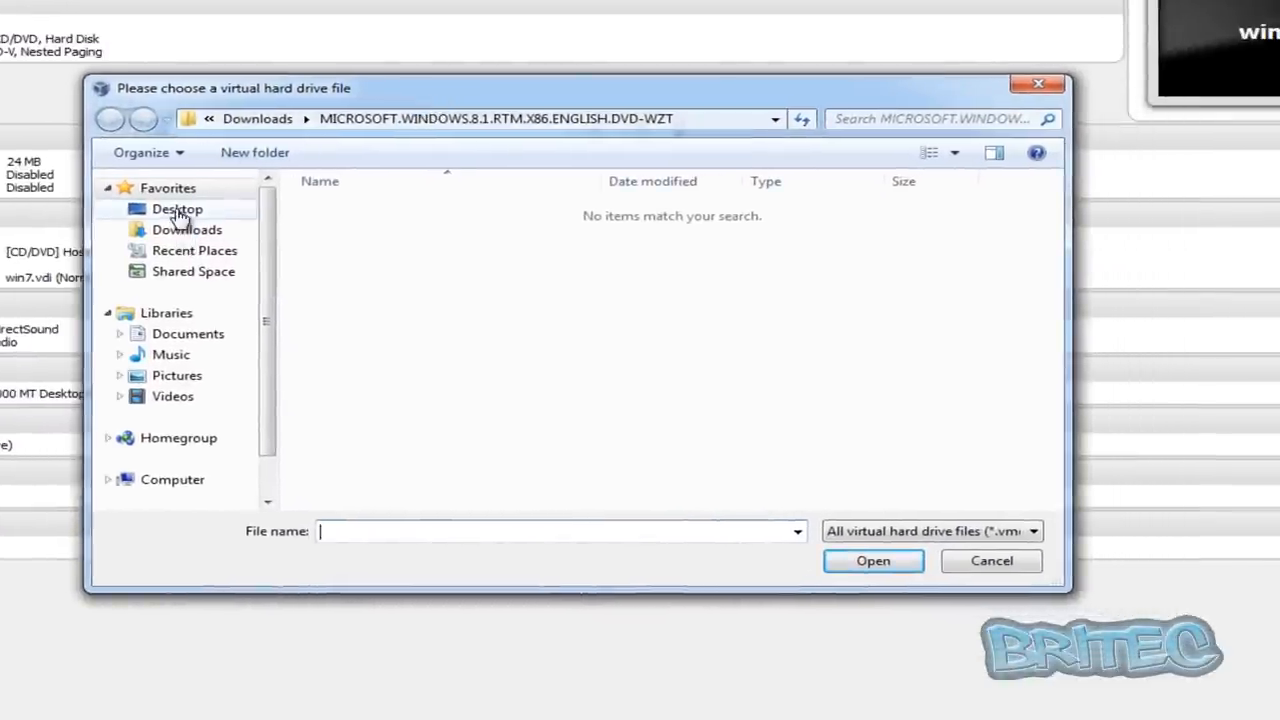
click(177, 209)
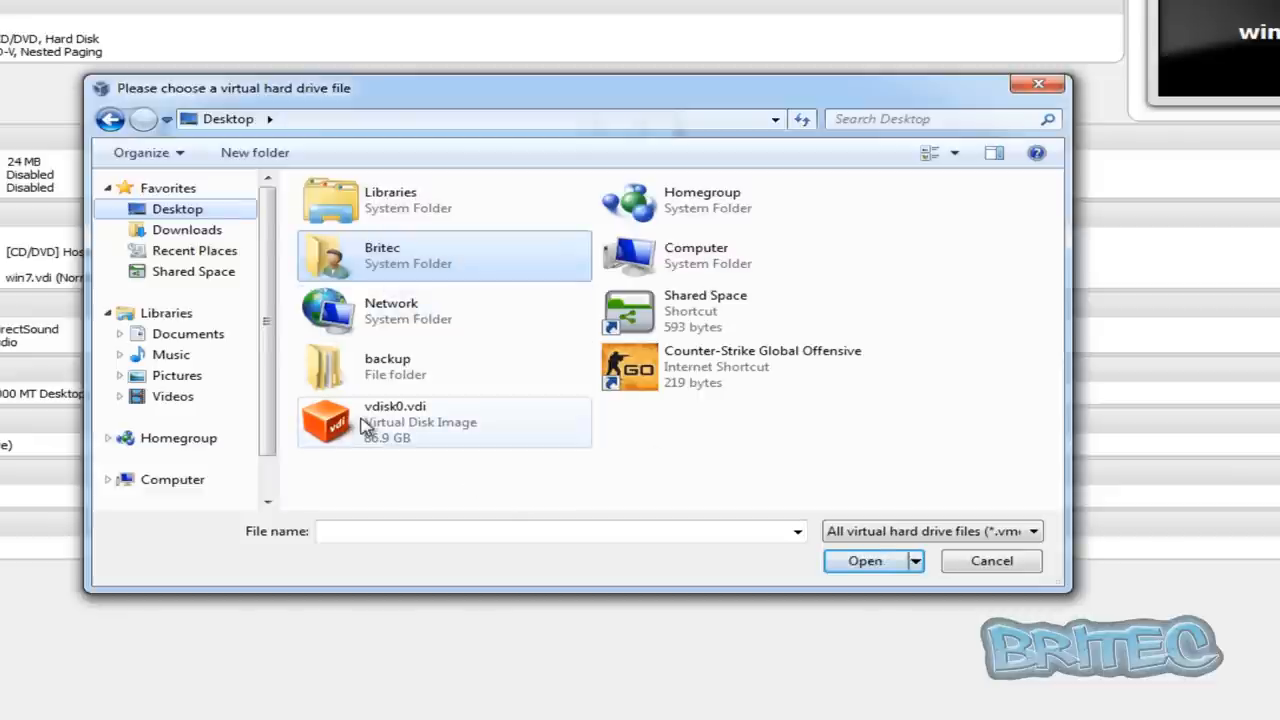
click(420, 421)
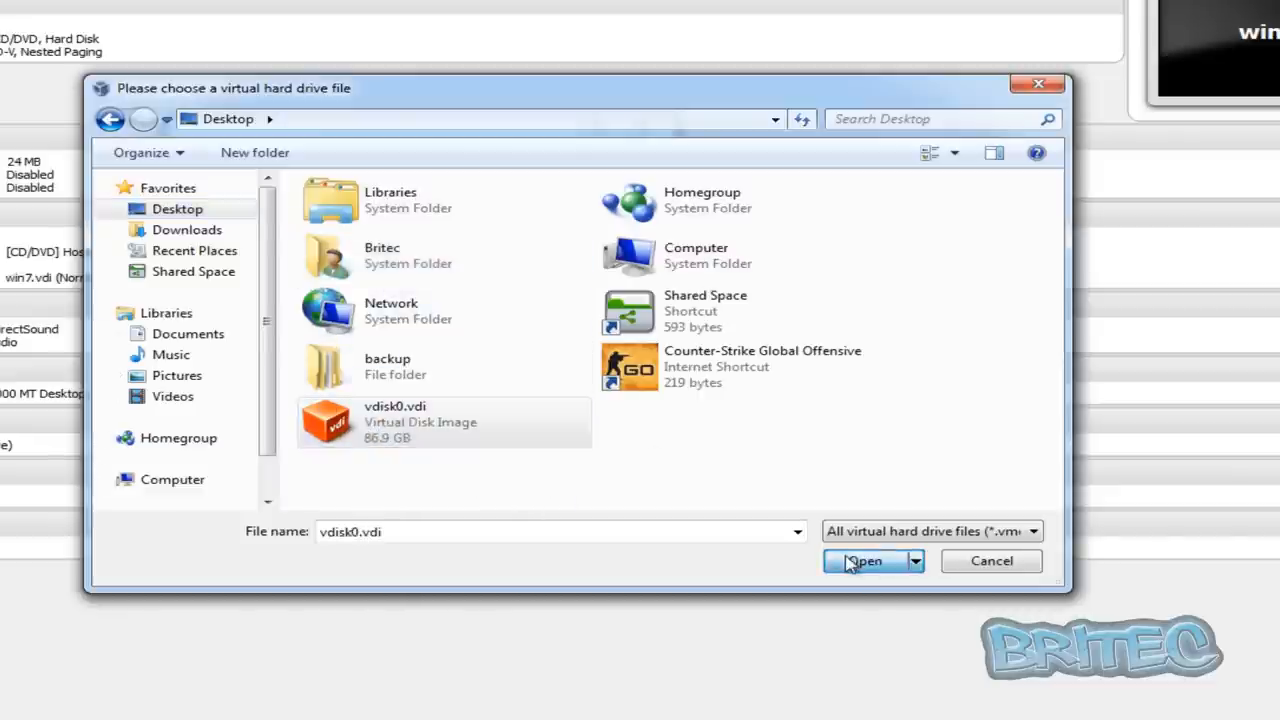
click(862, 560)
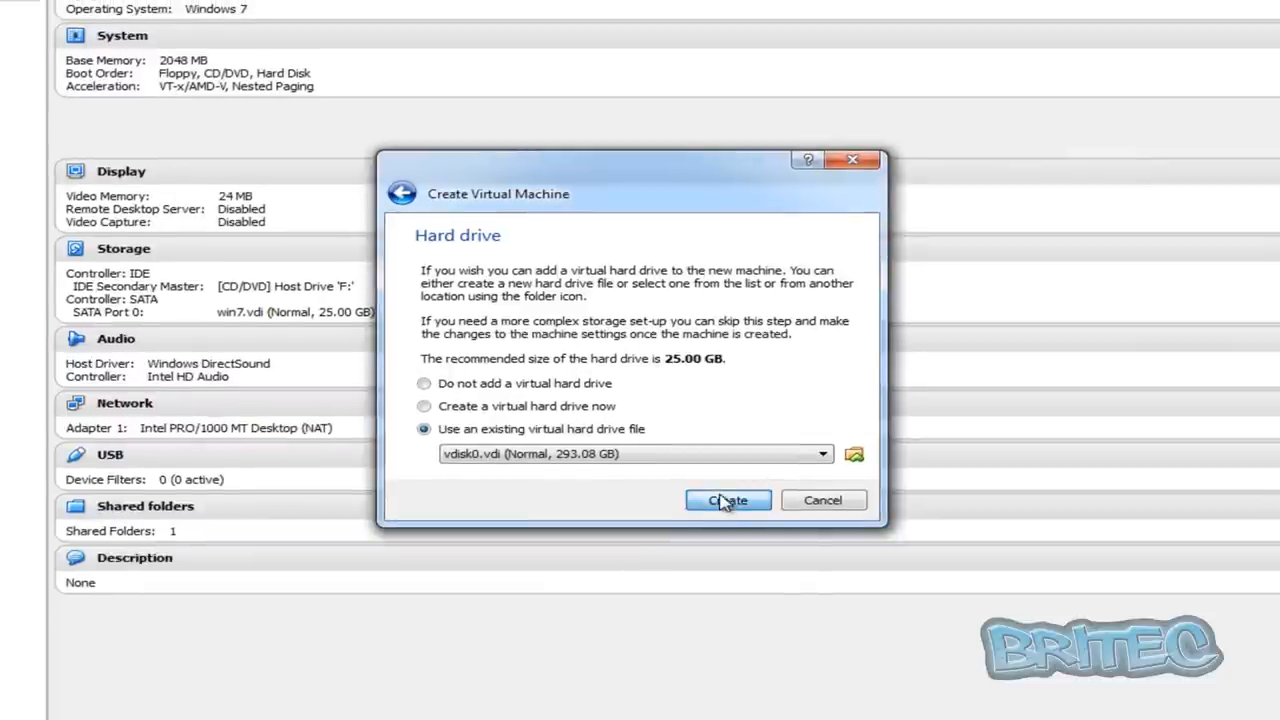
click(727, 500)
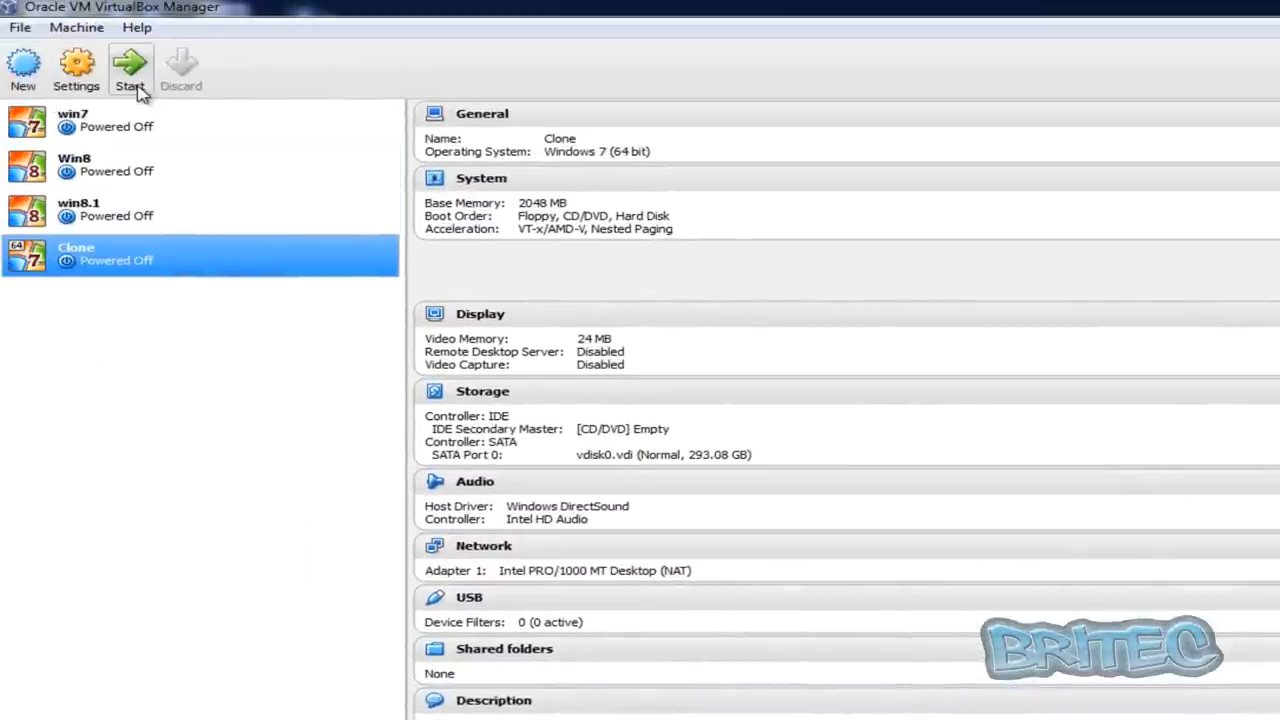
- Start the Clone VM, dismiss the keyboard capture notice, and let Windows 7 boot
click(130, 68)
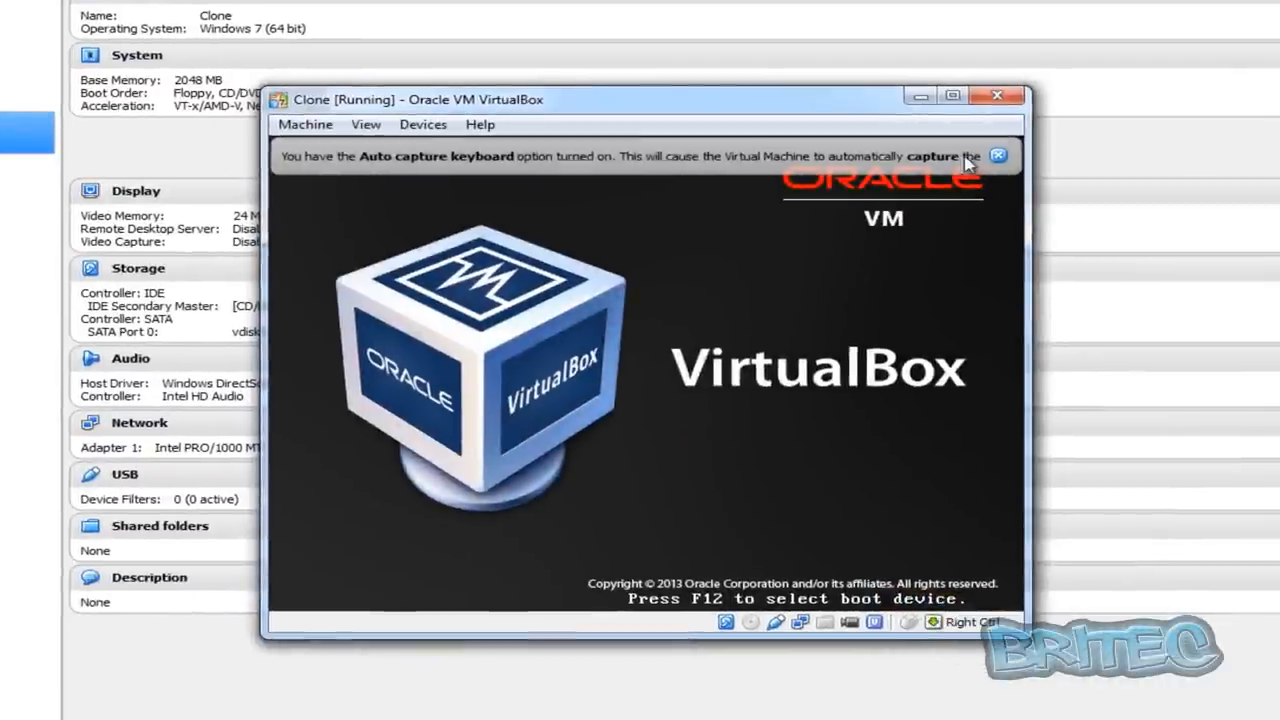
click(997, 155)
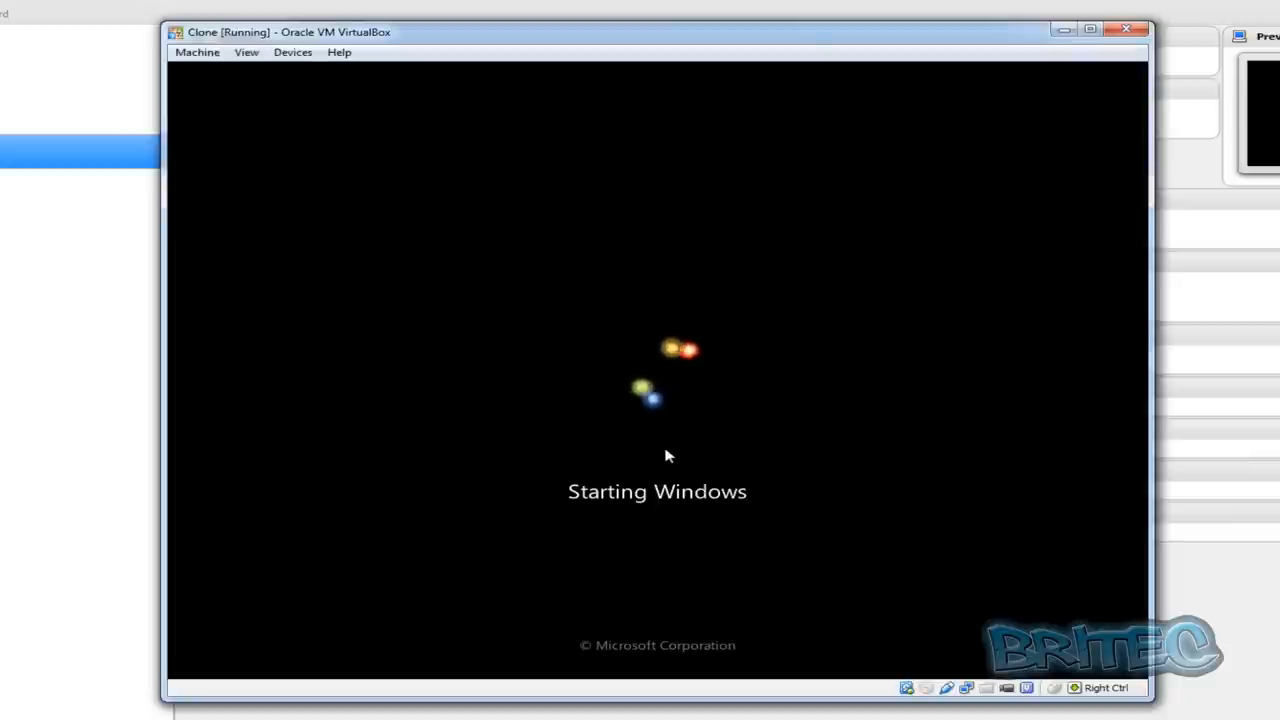
mouse_move(730, 463)
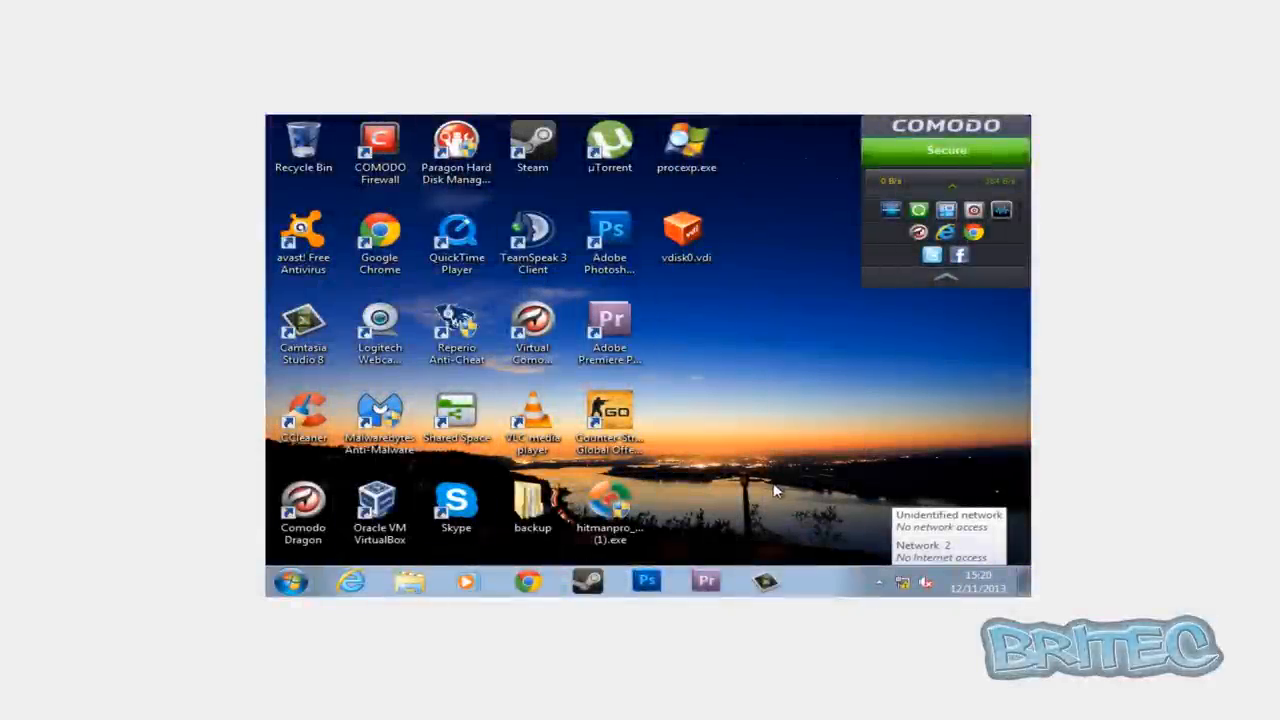
mouse_move(291, 581)
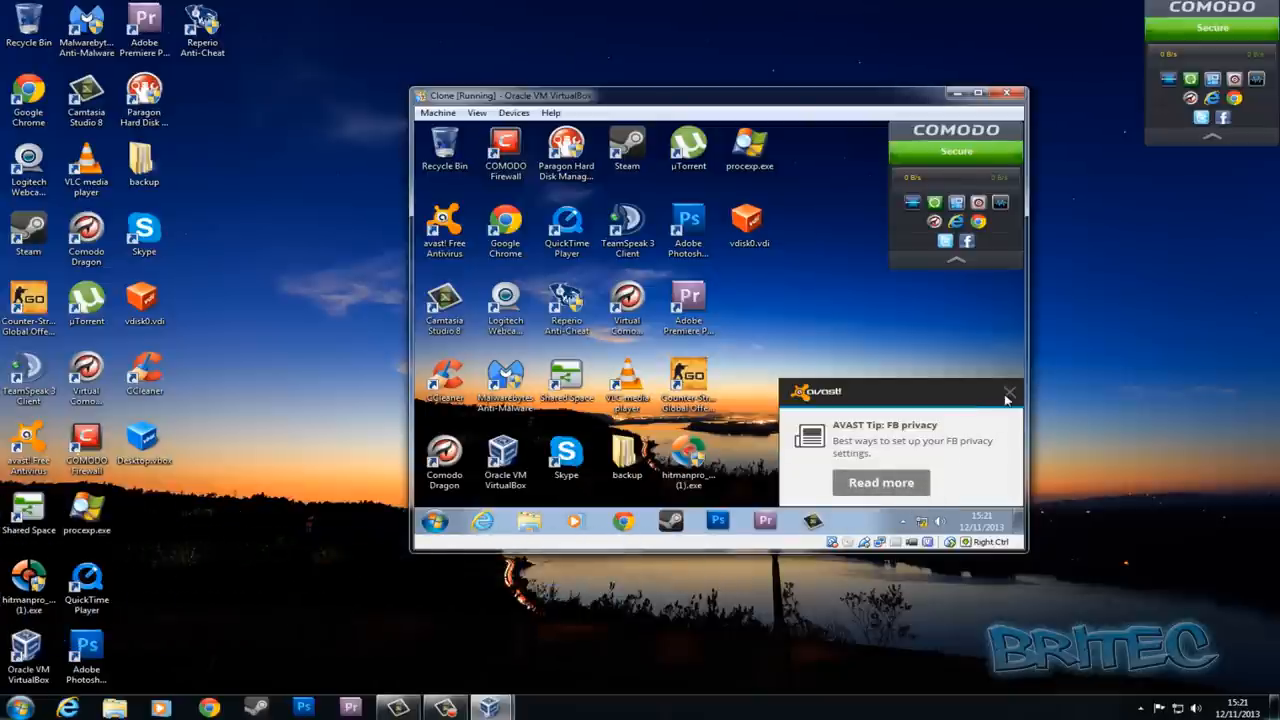
mouse_move(875, 326)
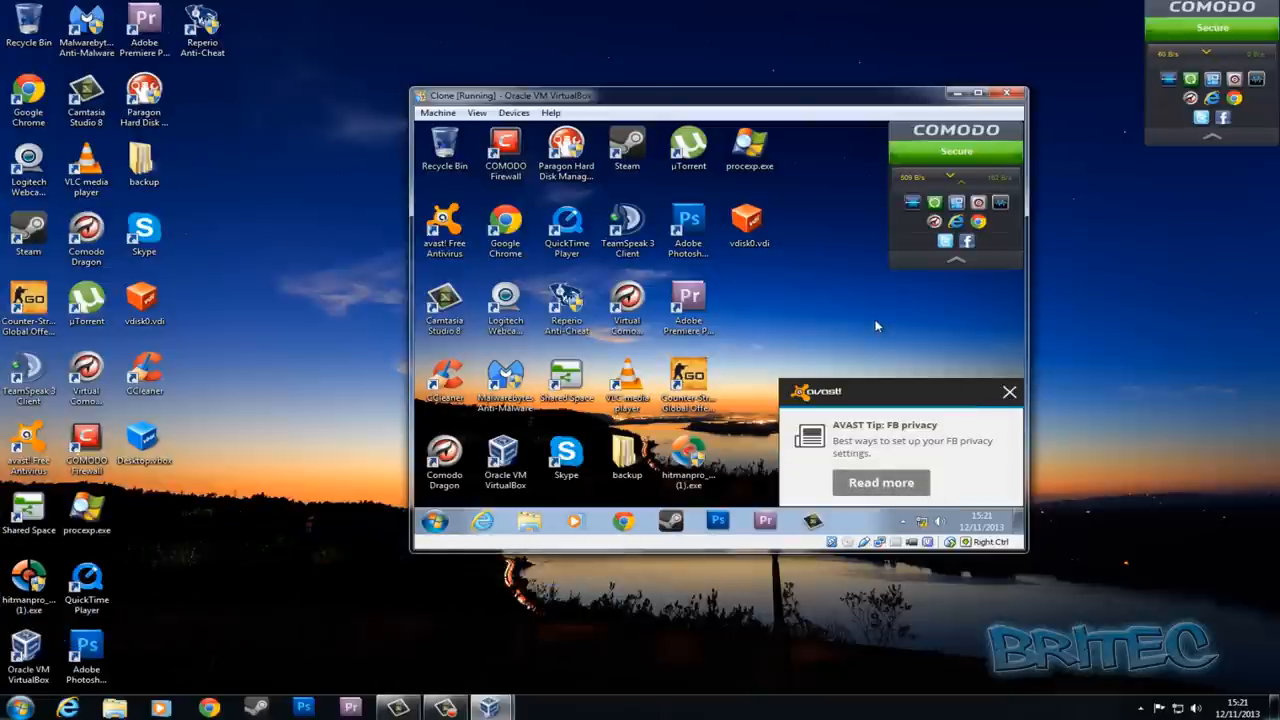